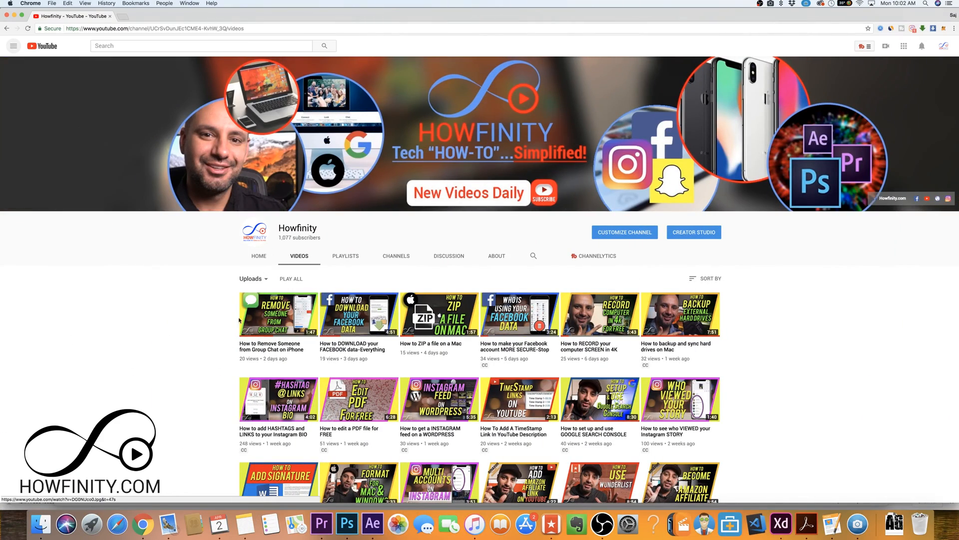
mouse_move(223, 334)
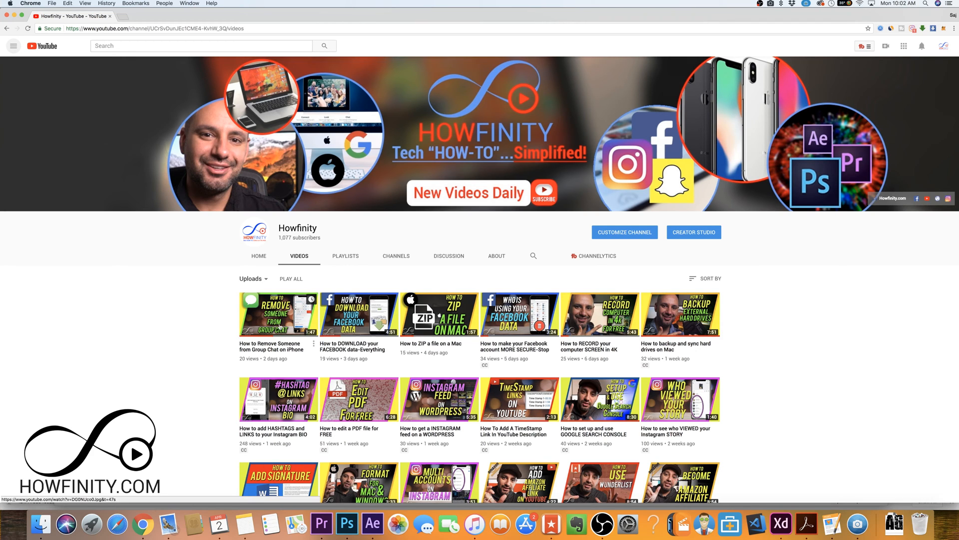
Open the 'How to Remove Someone from Group Chat on iPhone' video from the channel's uploads
left_click(278, 314)
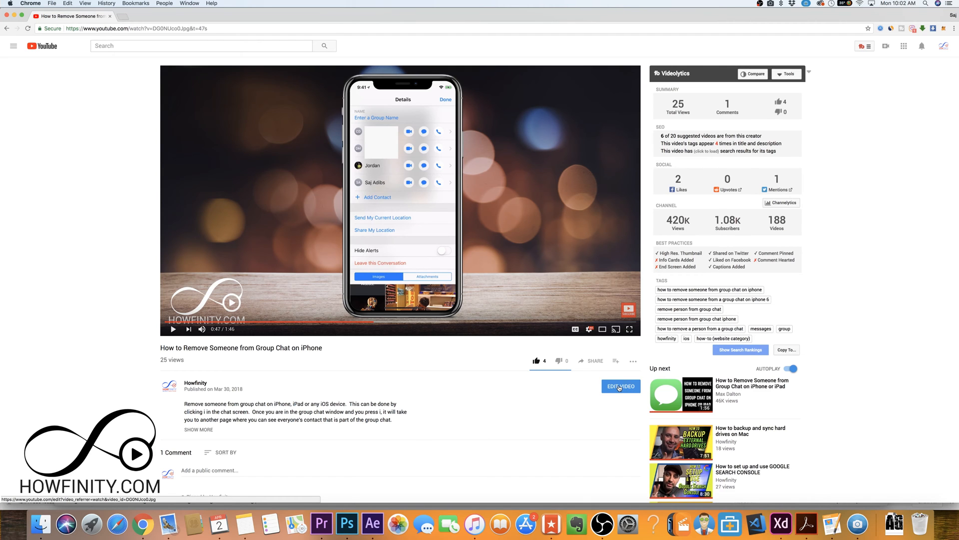
Open the video's Subtitles/CC page in the editor and list languages for new subtitles
left_click(620, 387)
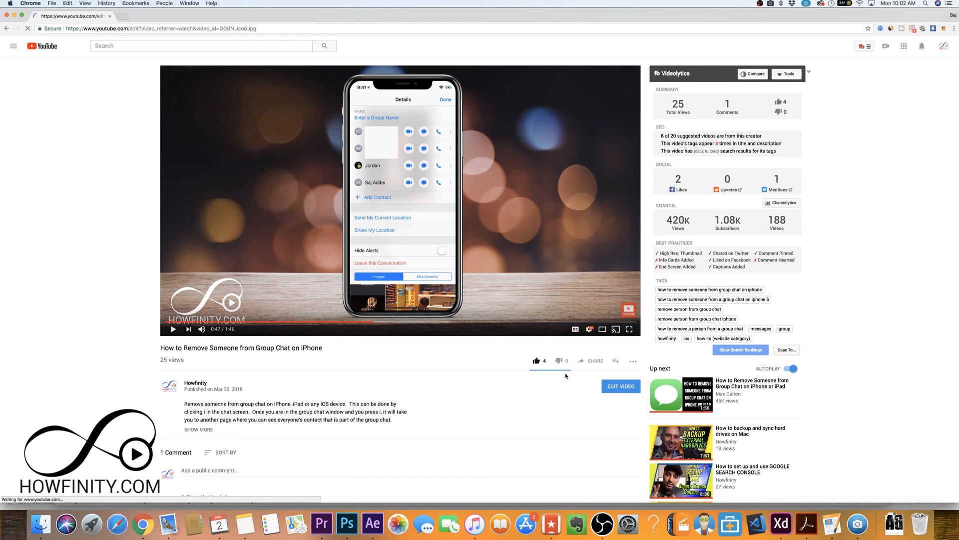
left_click(619, 387)
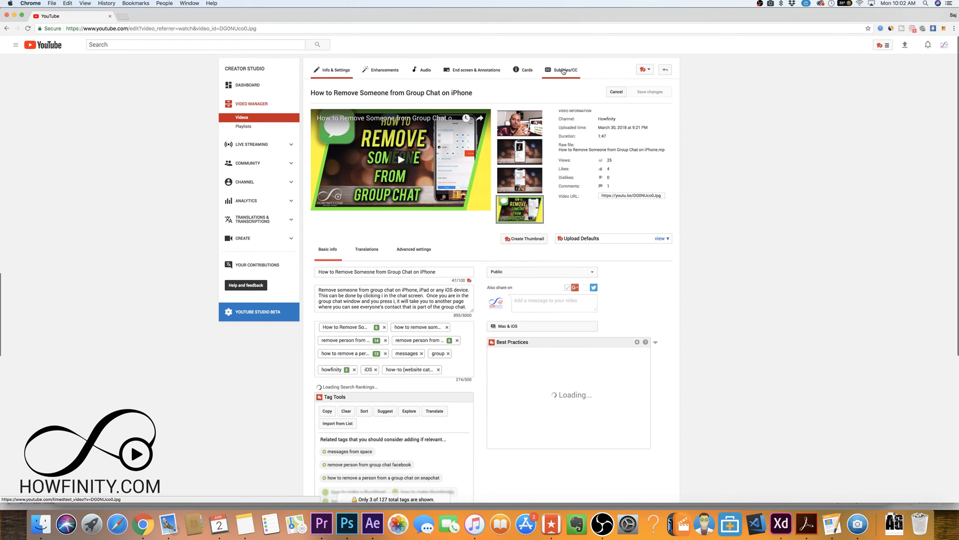
left_click(562, 69)
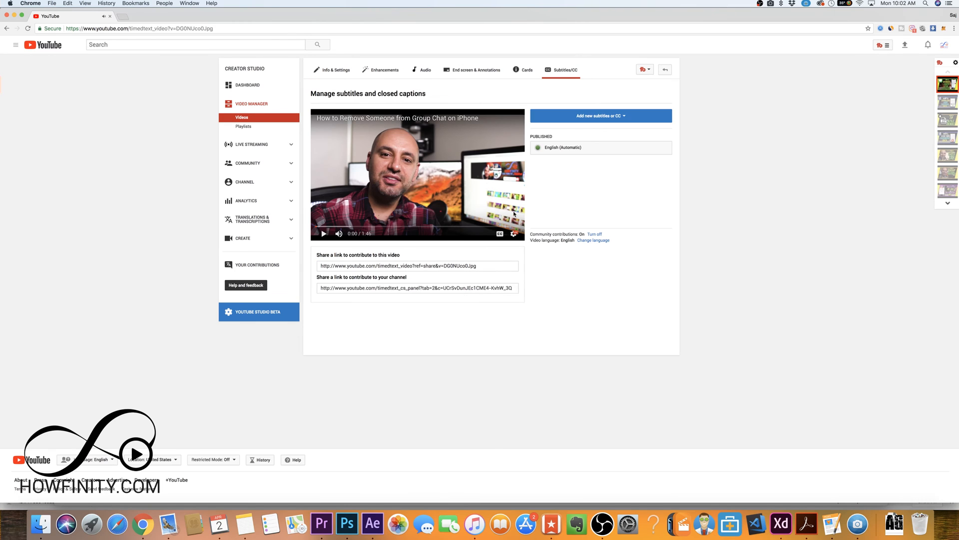
mouse_move(566, 147)
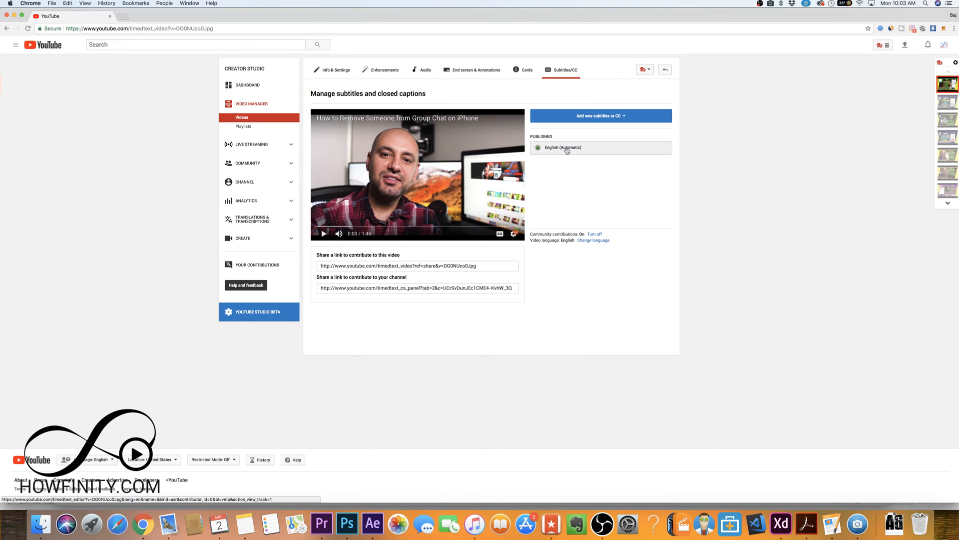
mouse_move(573, 185)
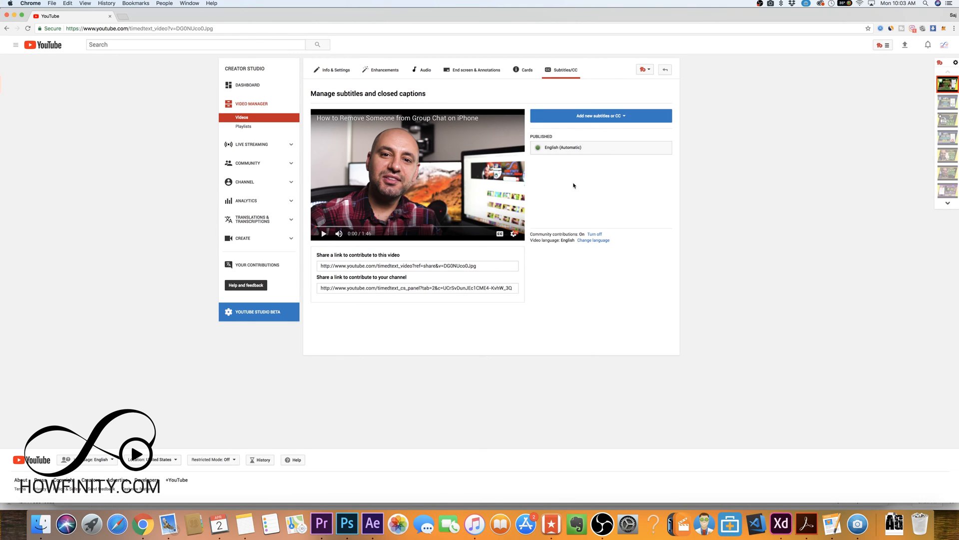
mouse_move(554, 139)
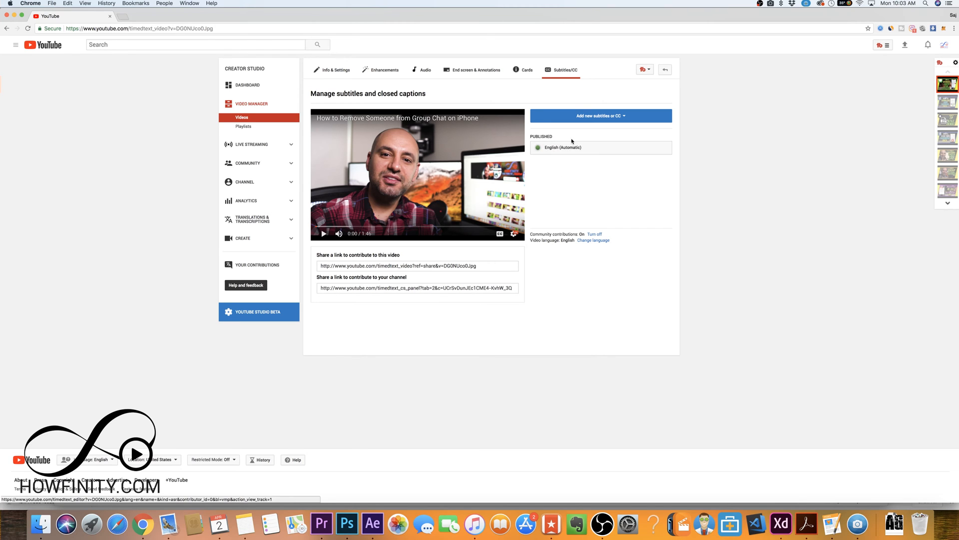
mouse_move(505, 180)
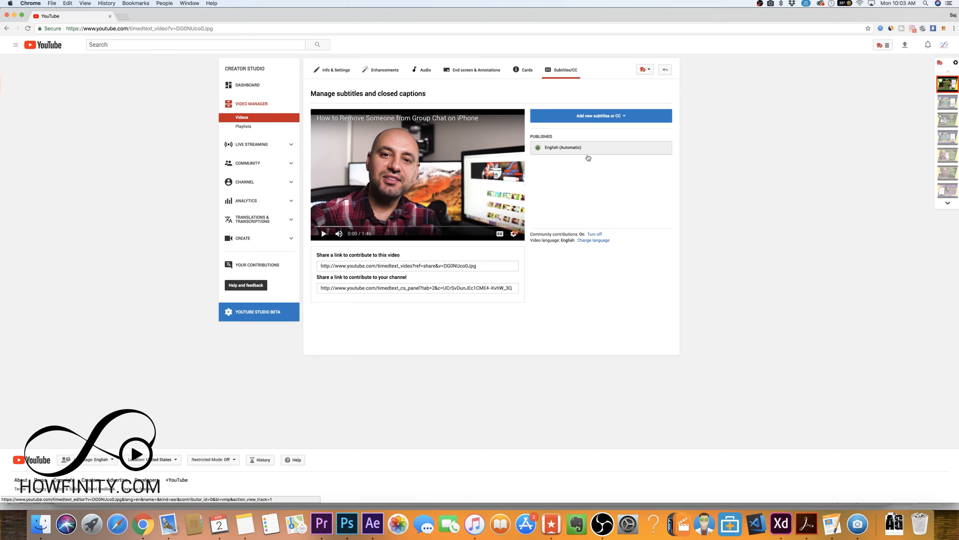
left_click(600, 115)
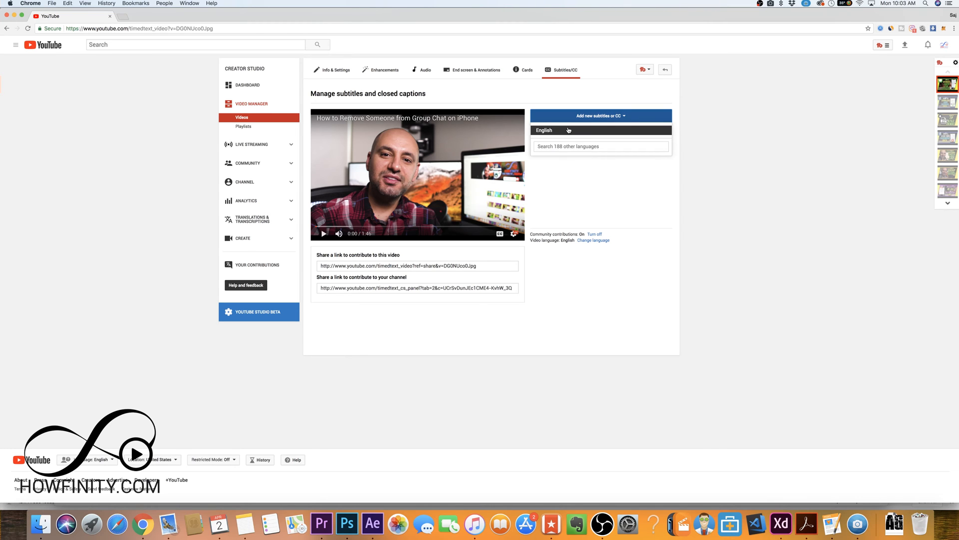
Create a new English subtitle track from the auto-generated captions
left_click(543, 130)
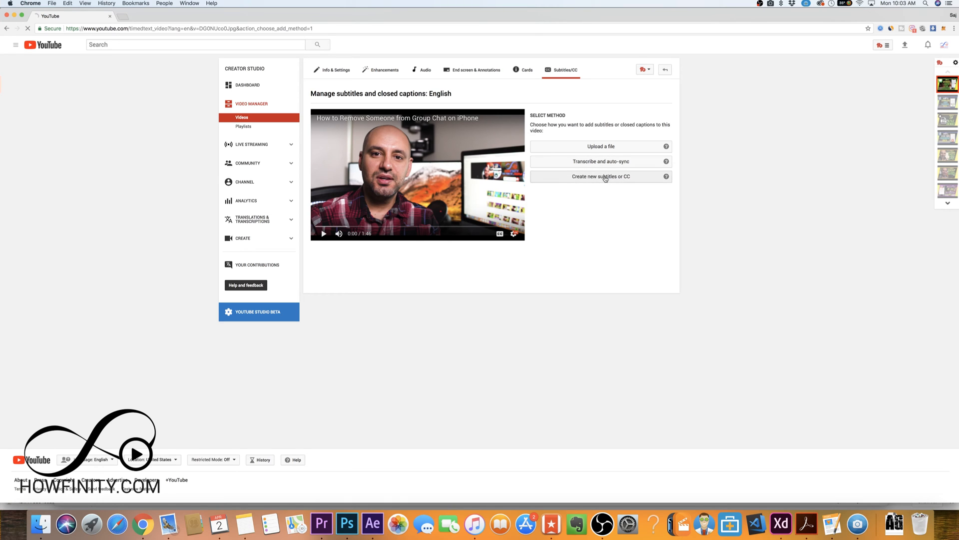
left_click(601, 177)
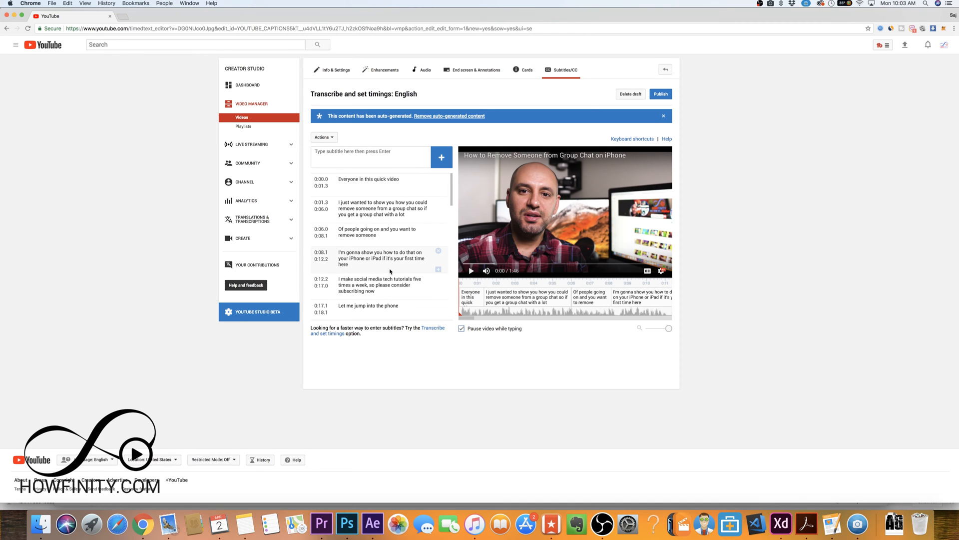
Fix commas and capitalization in the English subtitle lines until saved in Drafts
left_click(375, 182)
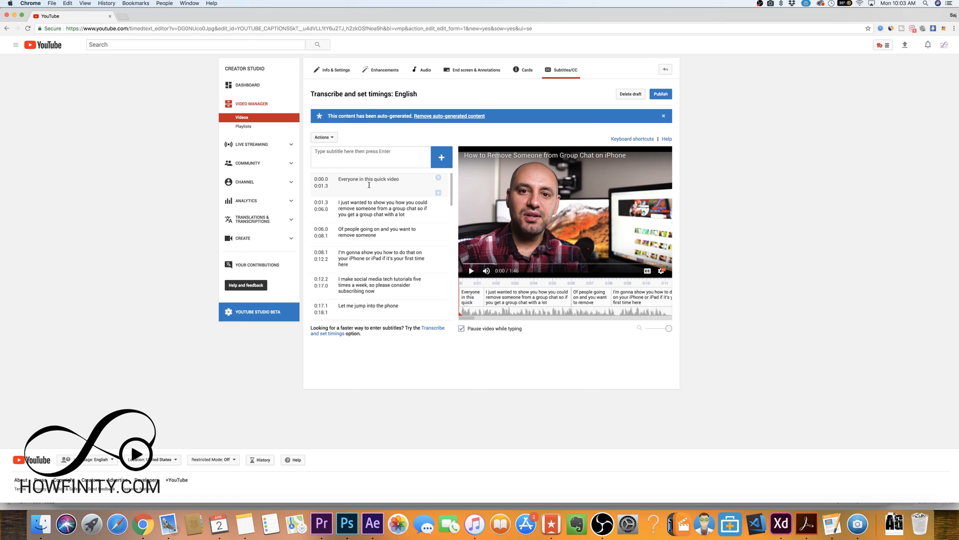
mouse_move(404, 183)
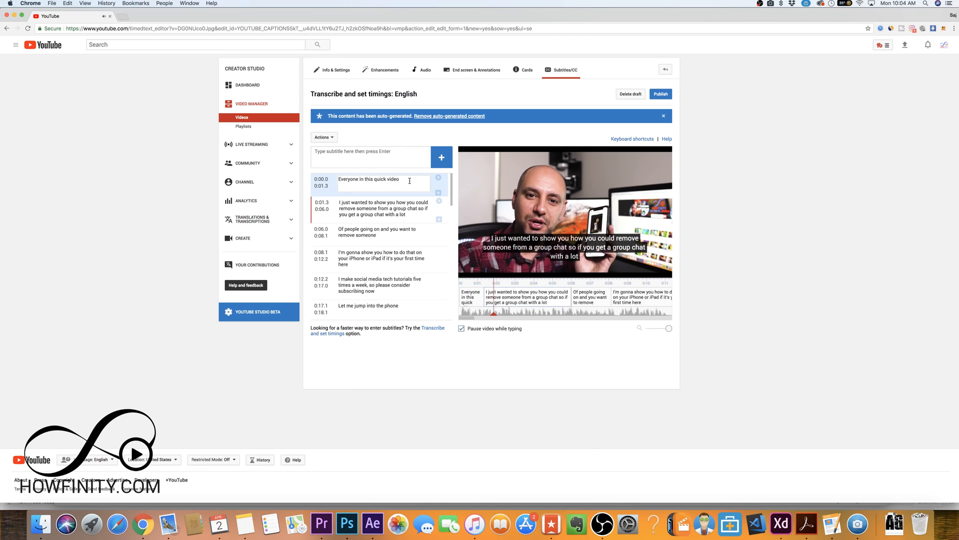
left_click(382, 208)
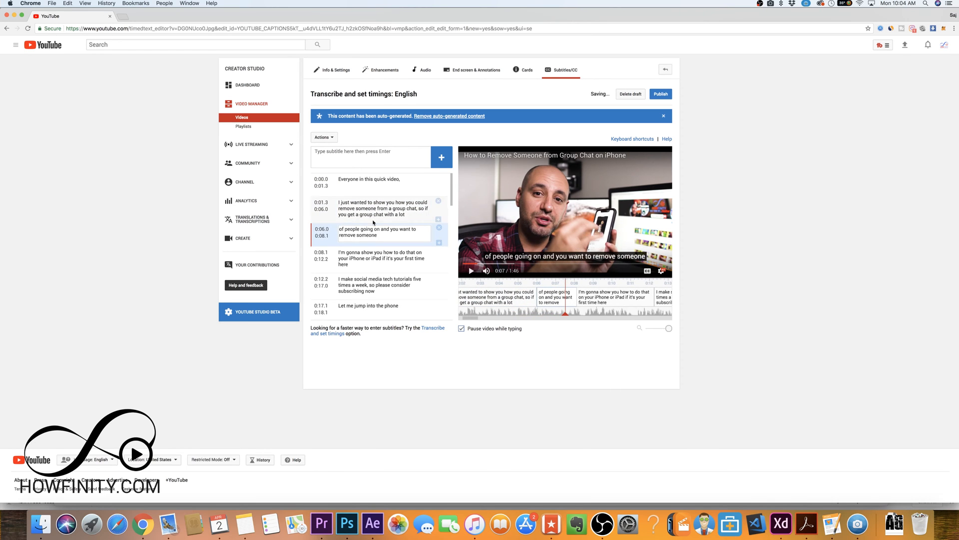
left_click(379, 232)
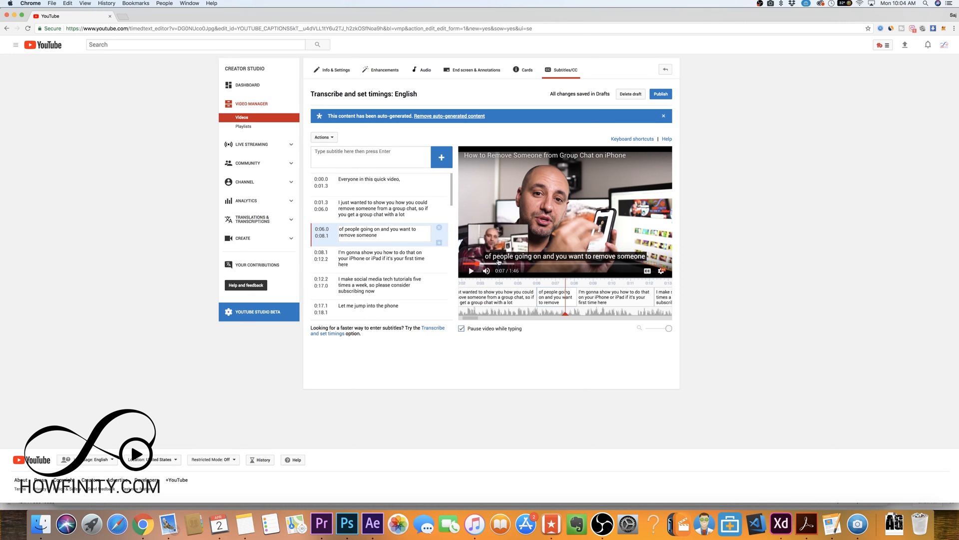
scroll("down", 3)
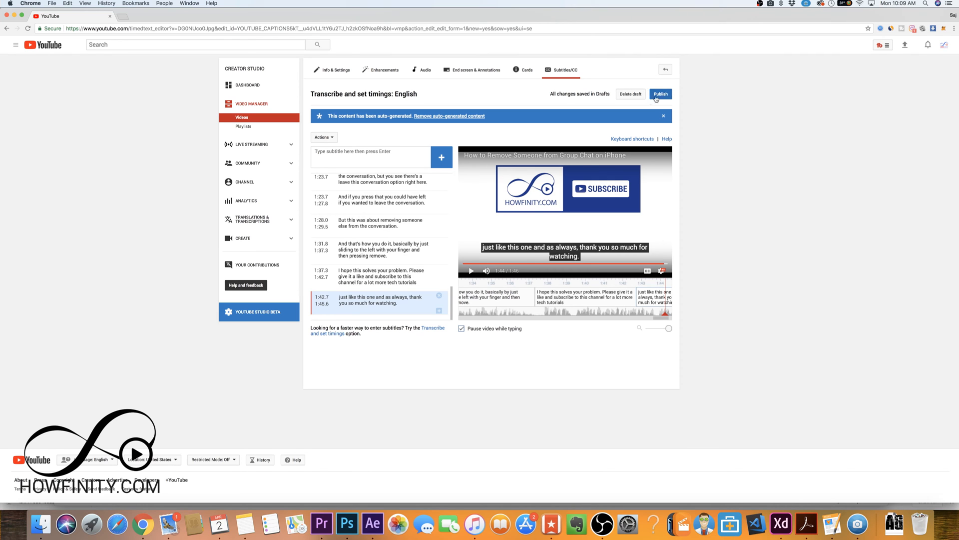
Publish the corrected English subtitles and refresh the track's publishing status
left_click(661, 93)
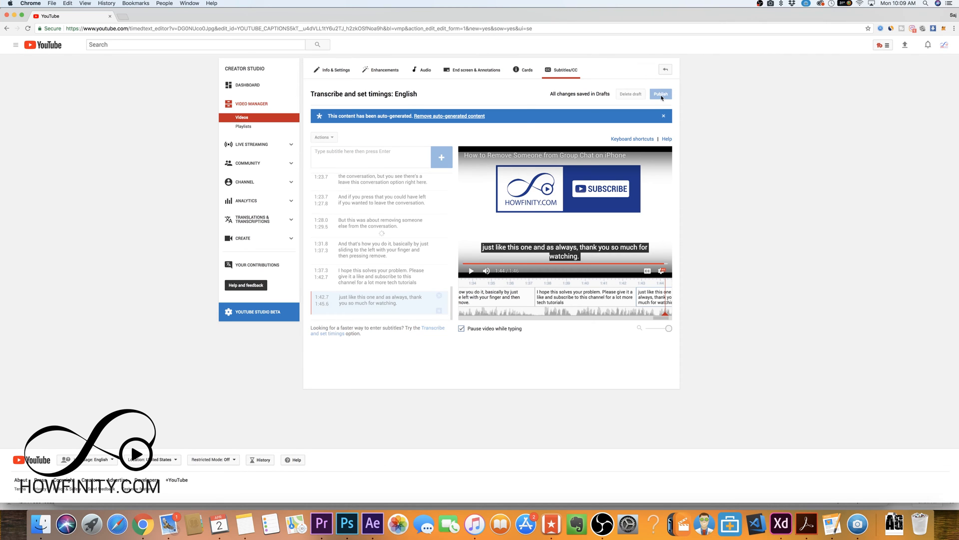
left_click(661, 94)
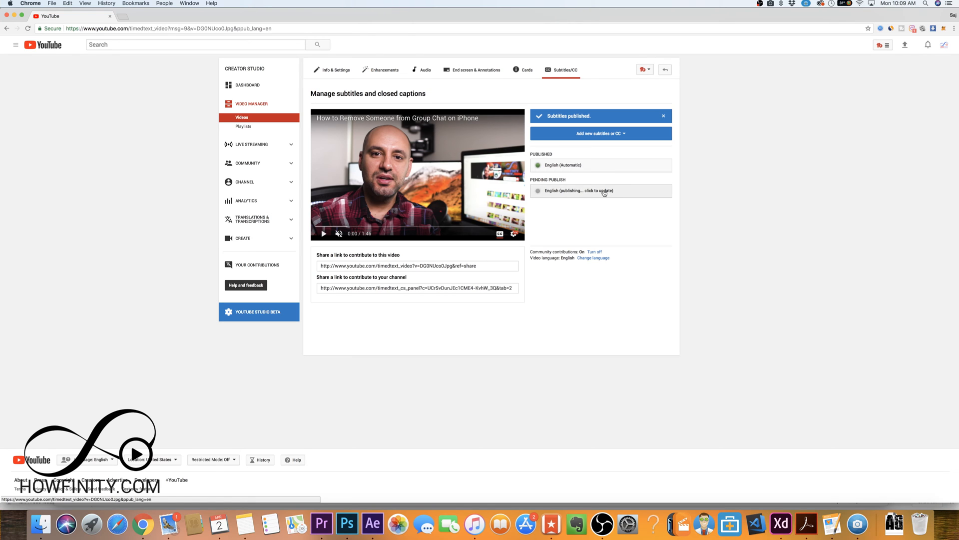
left_click(579, 190)
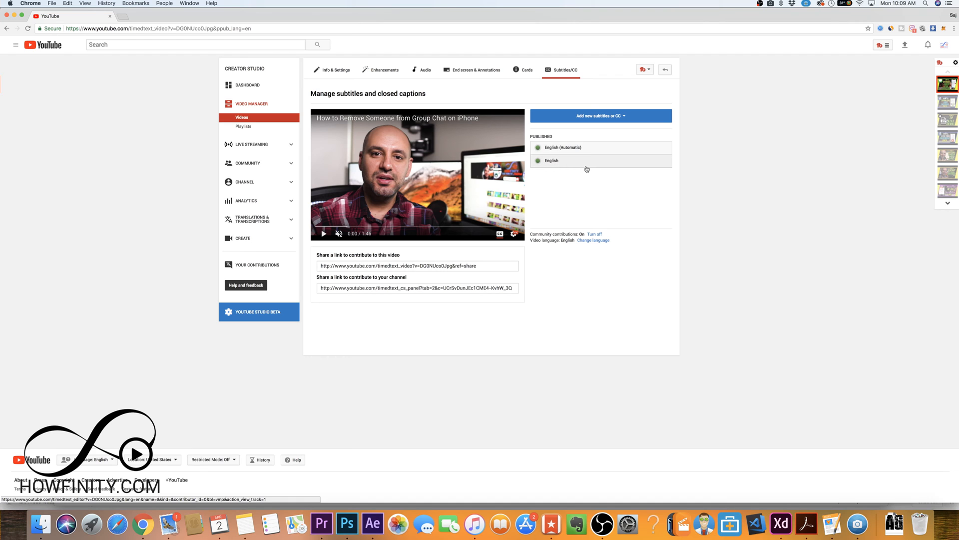
mouse_move(585, 163)
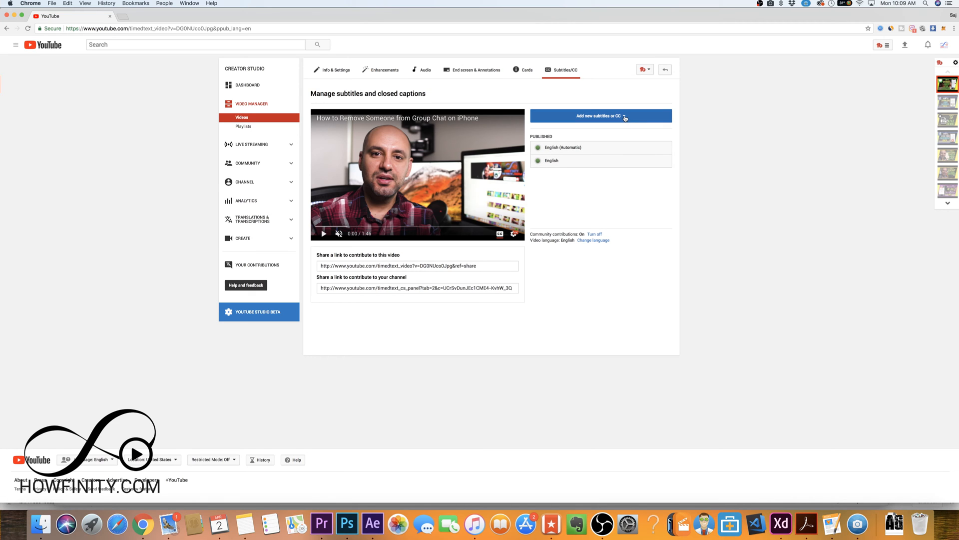
Search for and pick Hindi as a new subtitle language, choosing to create subtitles manually
left_click(601, 115)
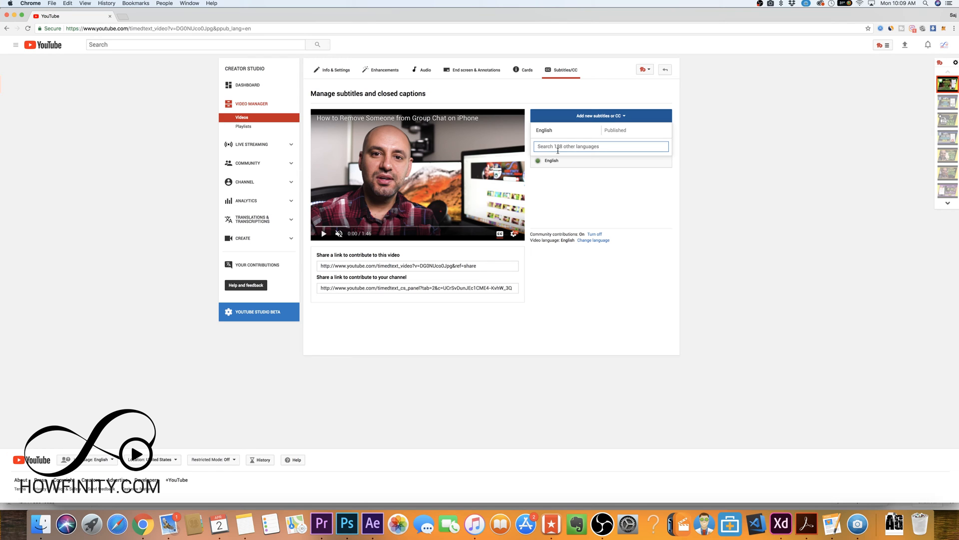
mouse_move(599, 149)
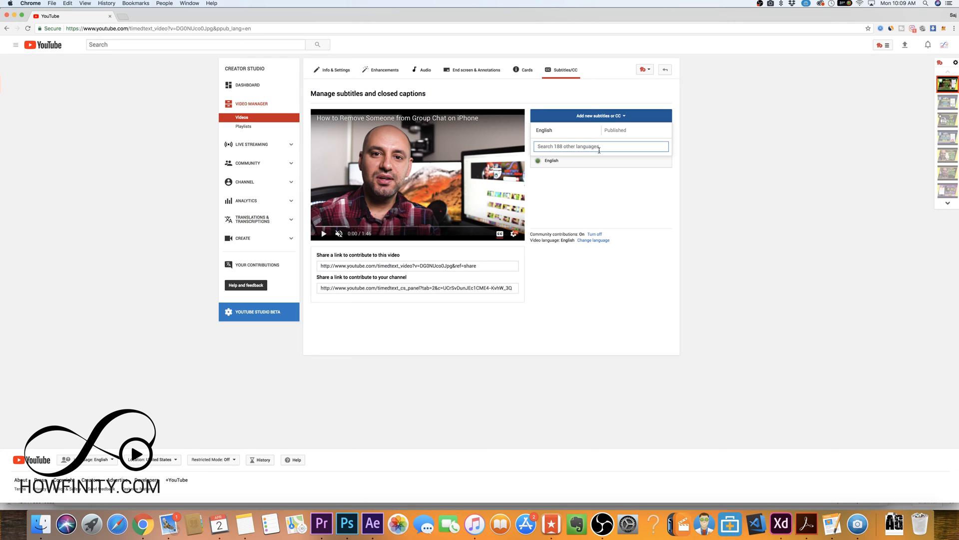
type("hindi")
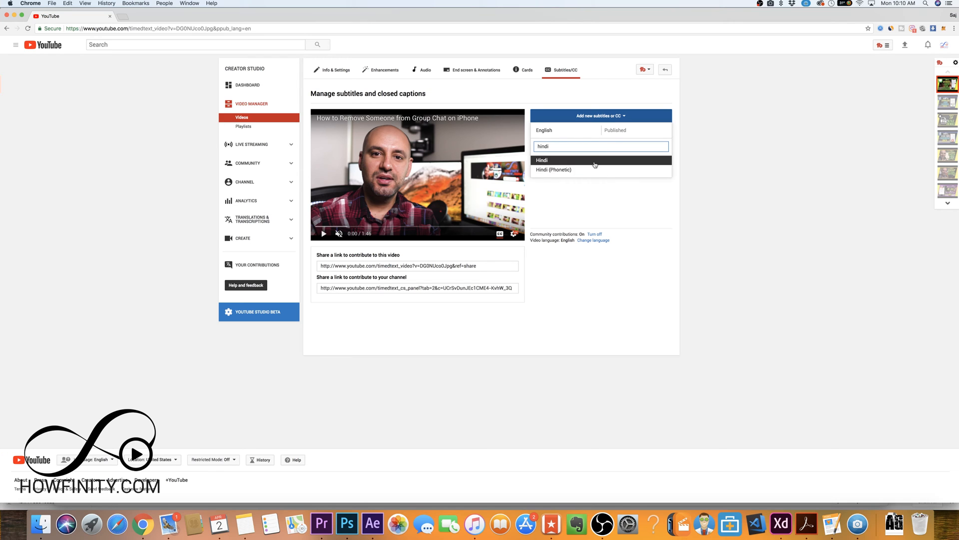
mouse_move(601, 166)
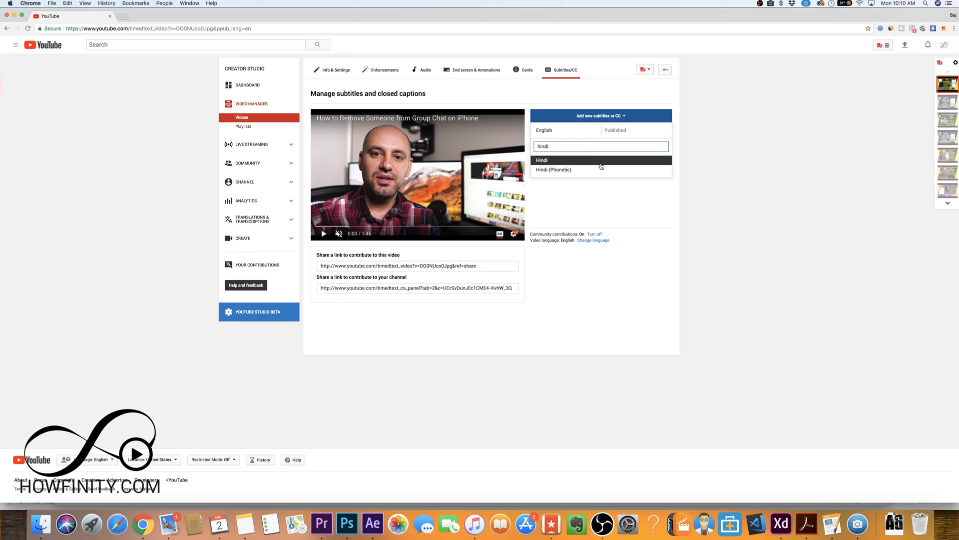
mouse_move(601, 163)
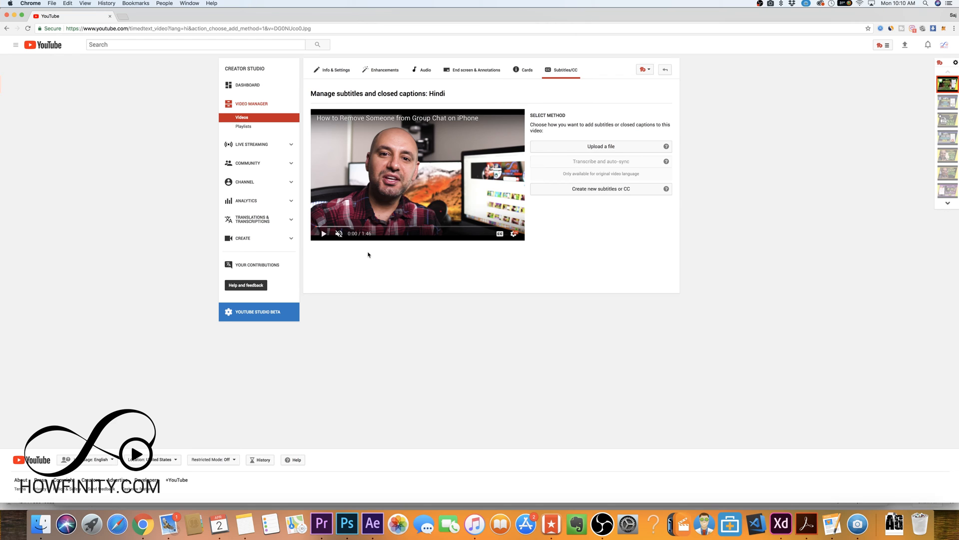
mouse_move(570, 225)
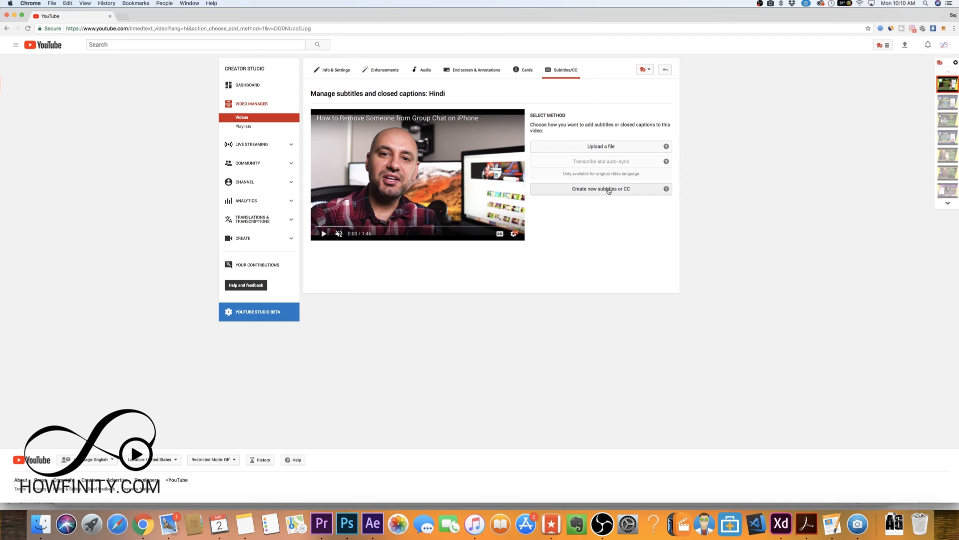
left_click(600, 188)
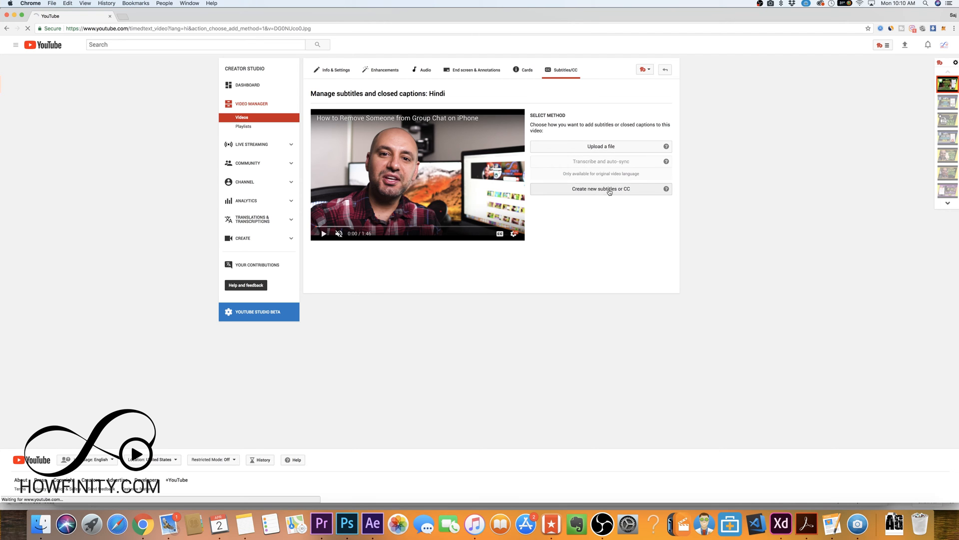
Open the English-to-Hindi translation editor and select the first subtitle line
left_click(600, 189)
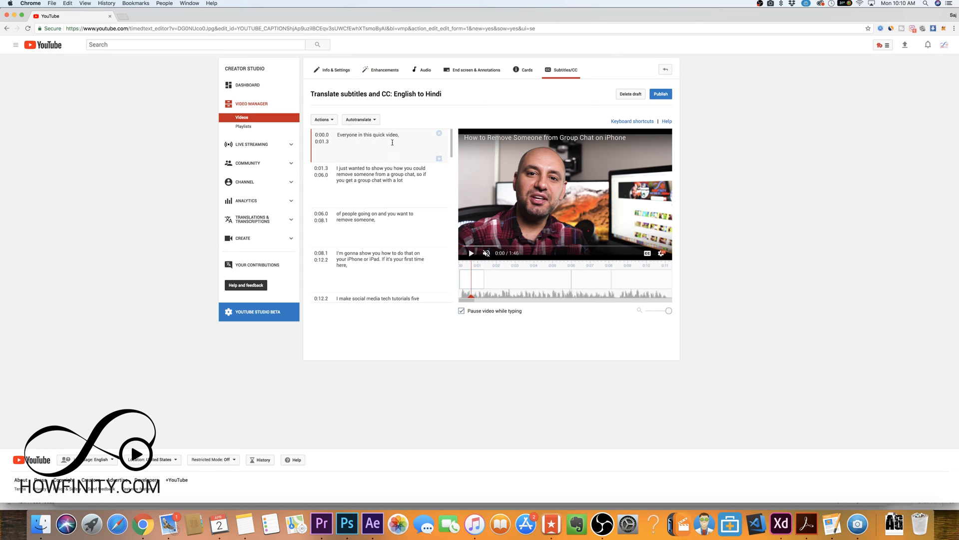
left_click(384, 149)
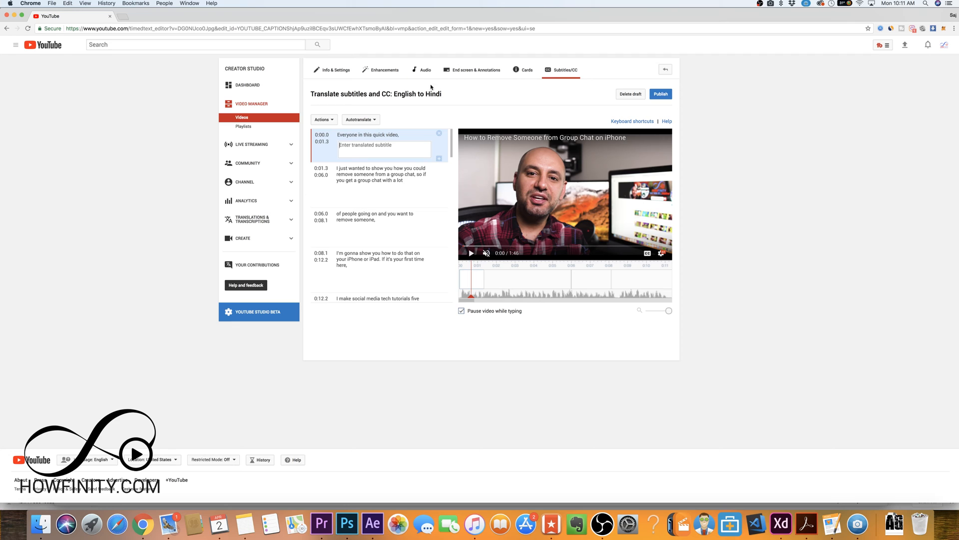
mouse_move(247, 84)
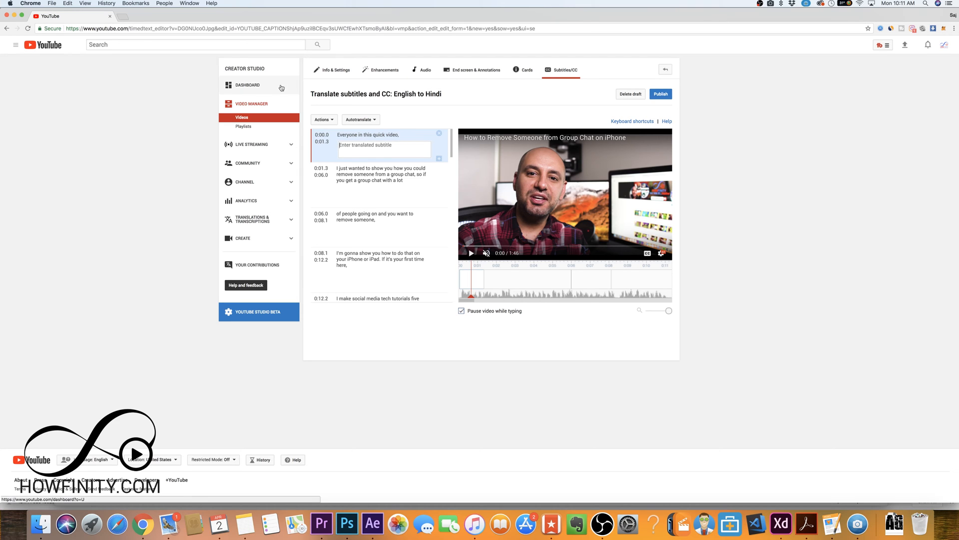
mouse_move(124, 19)
type("google")
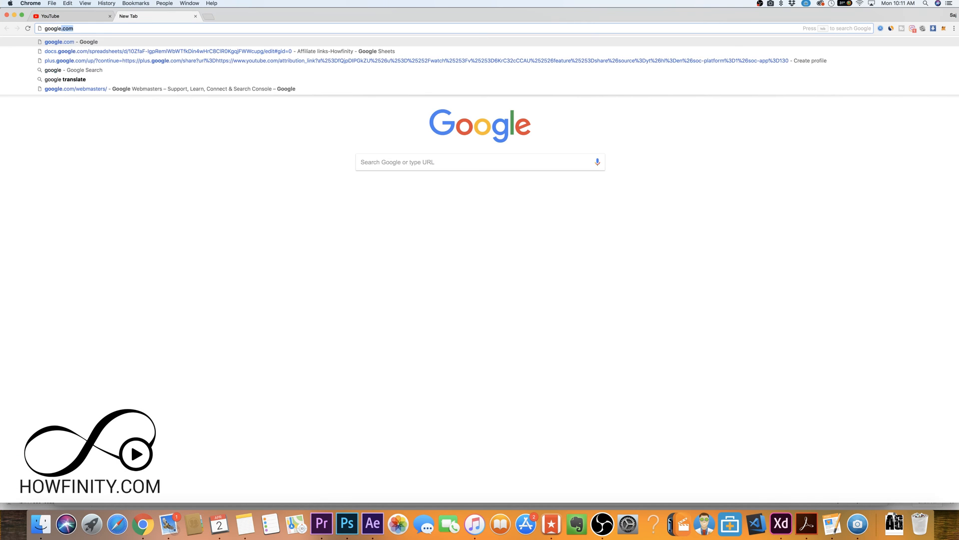
Search 'google translate' in a new tab, then return to the YouTube tab
left_click(66, 79)
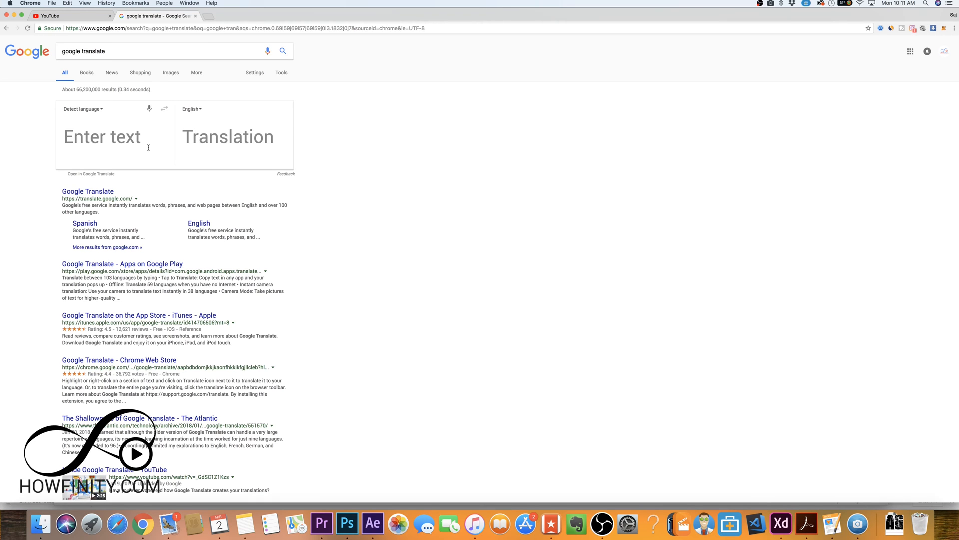
mouse_move(98, 109)
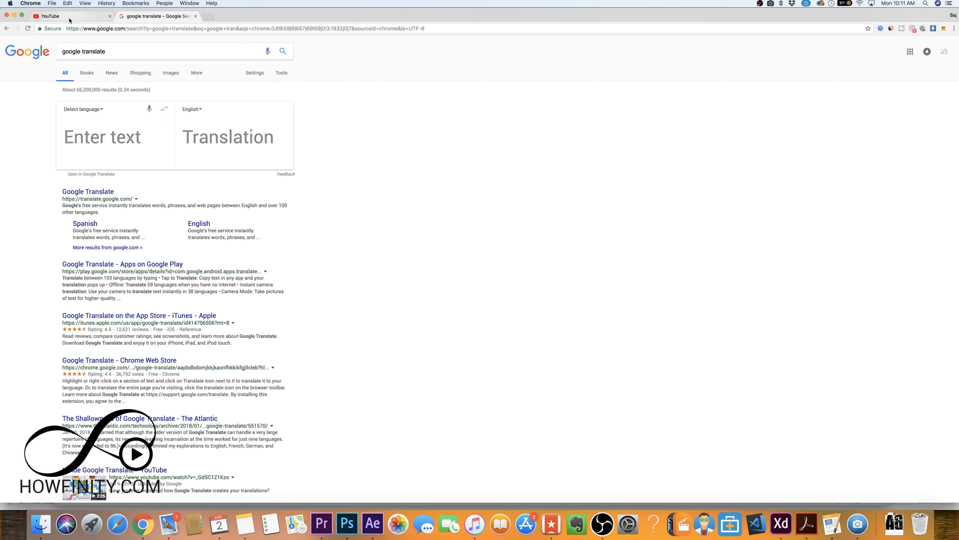
left_click(67, 16)
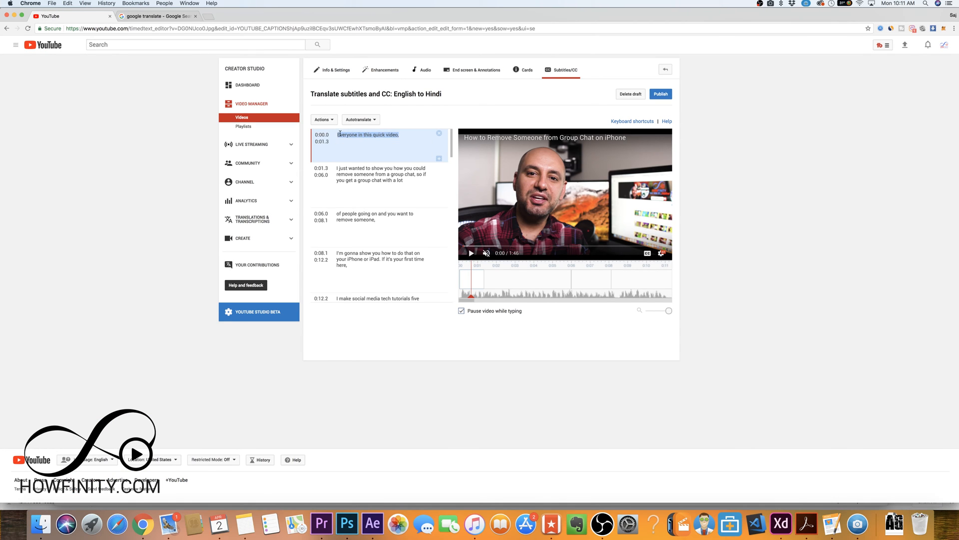
Translate 'Everyone in this quick video,' into Hindi and copy the result
left_click(158, 16)
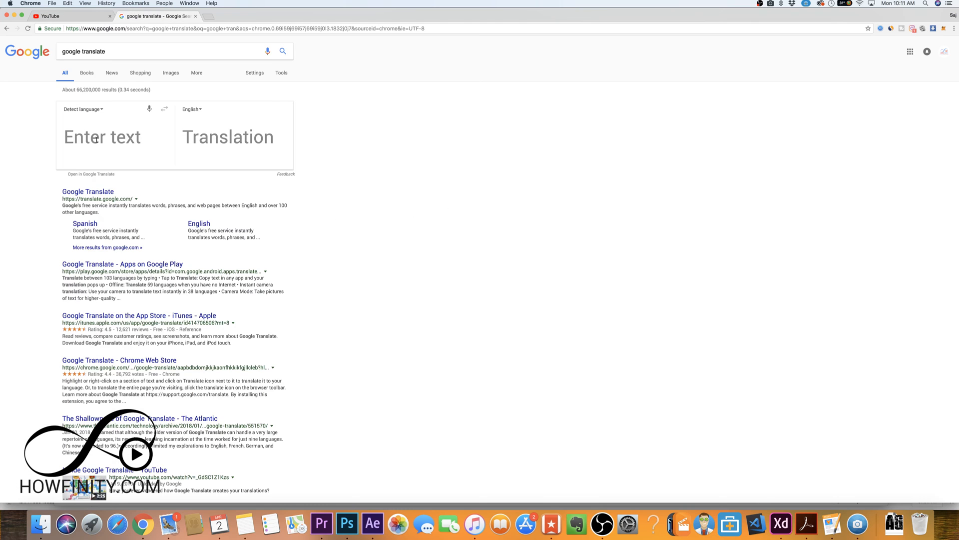
type("Everyone in this quick video,")
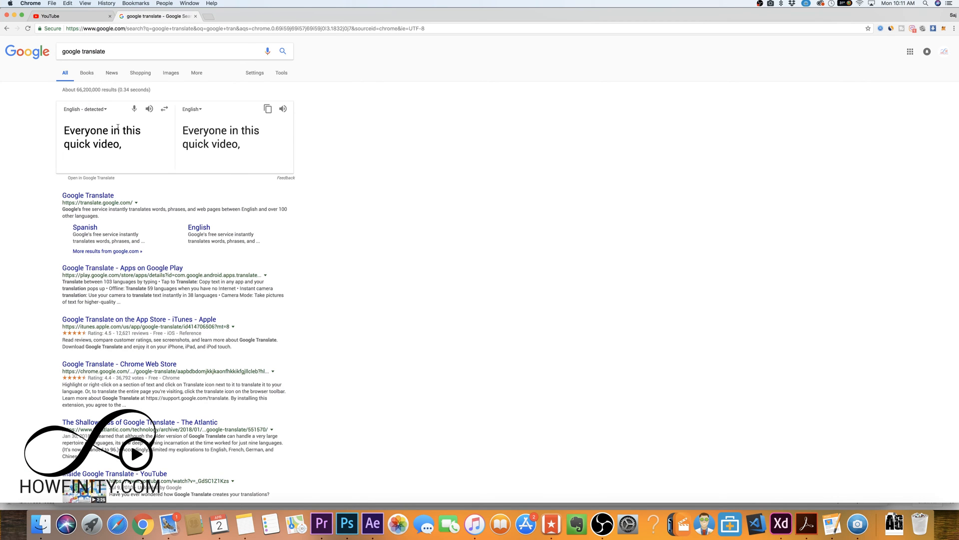
mouse_move(200, 147)
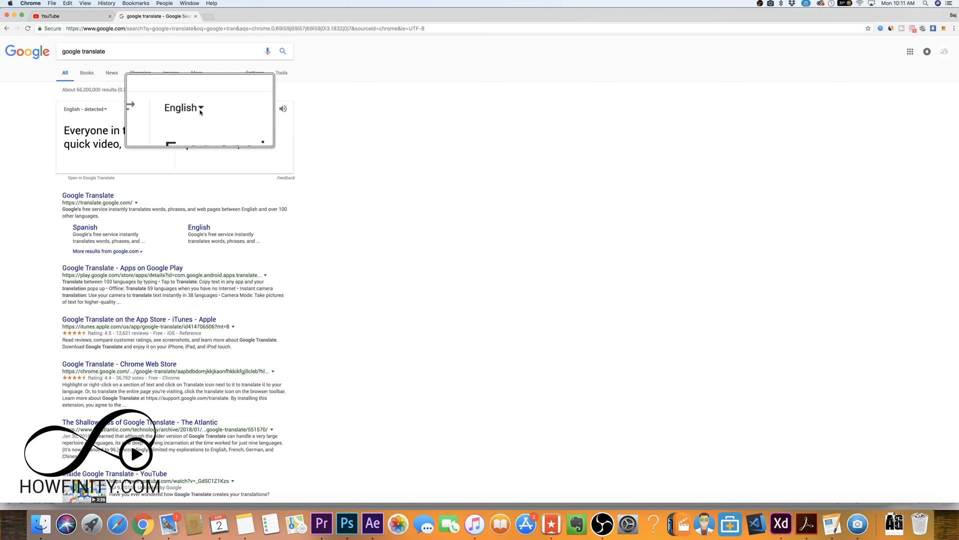
left_click(181, 109)
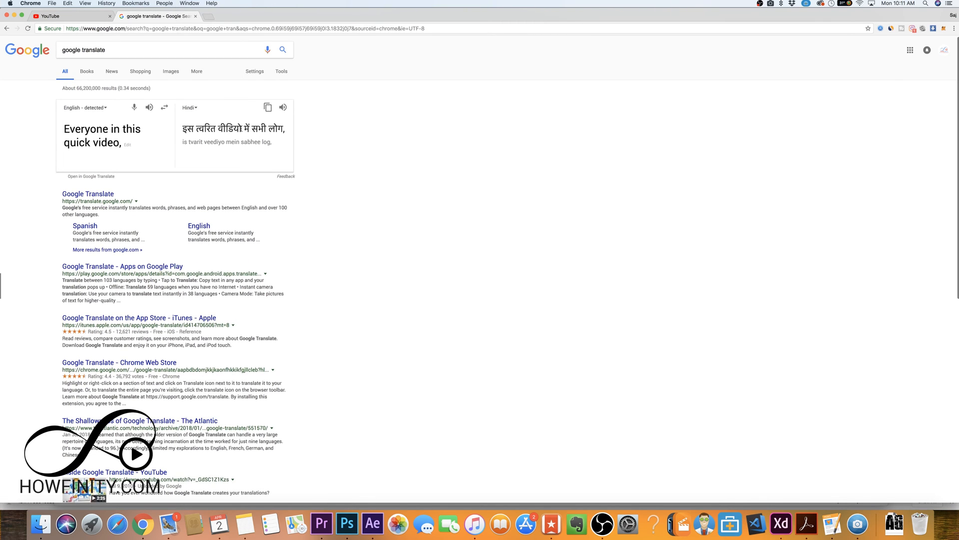
scroll("down", 3)
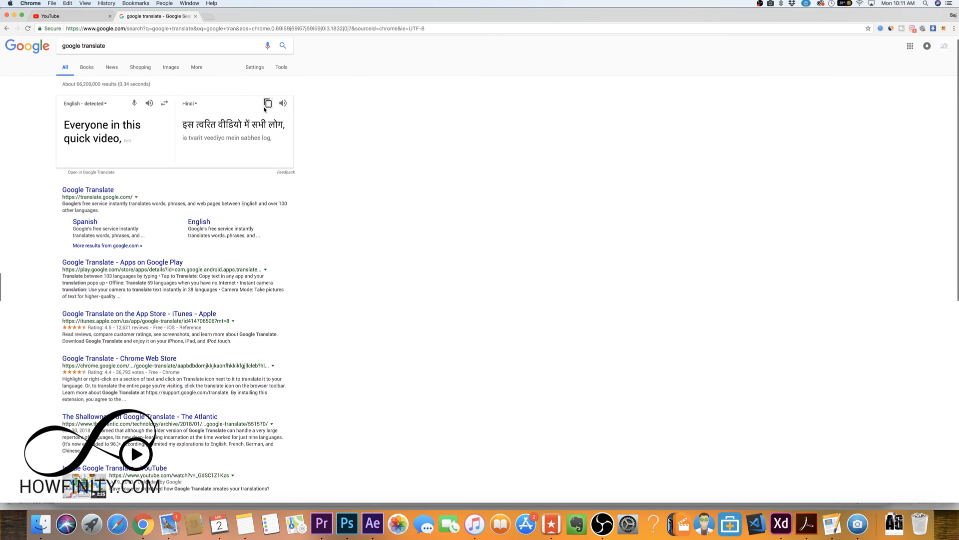
left_click(268, 103)
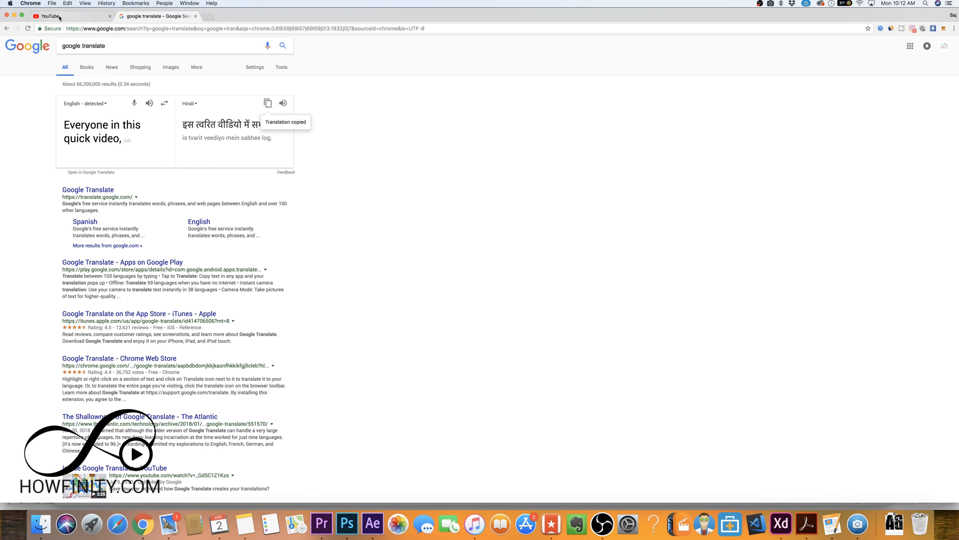
Paste the Hindi translation into the first line's translated subtitle box
left_click(52, 16)
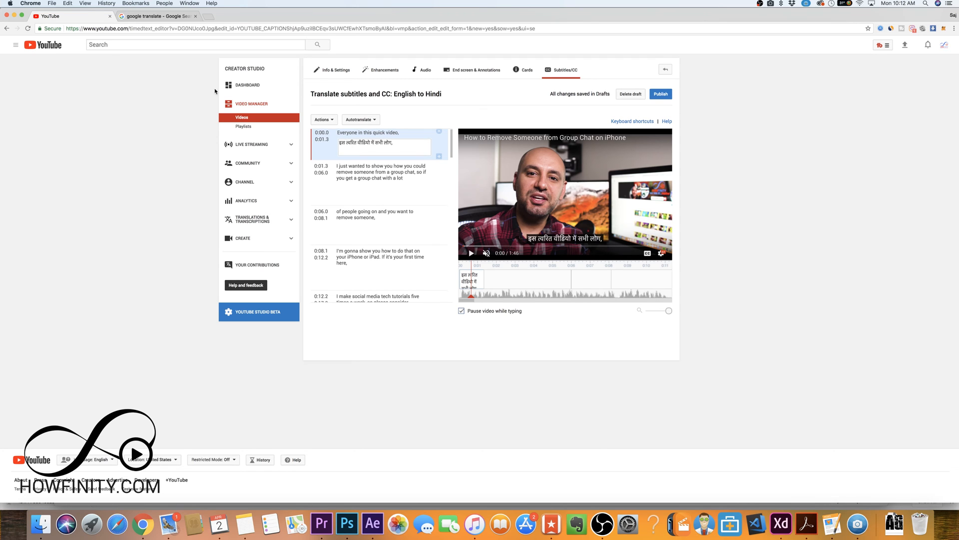
left_click(68, 3)
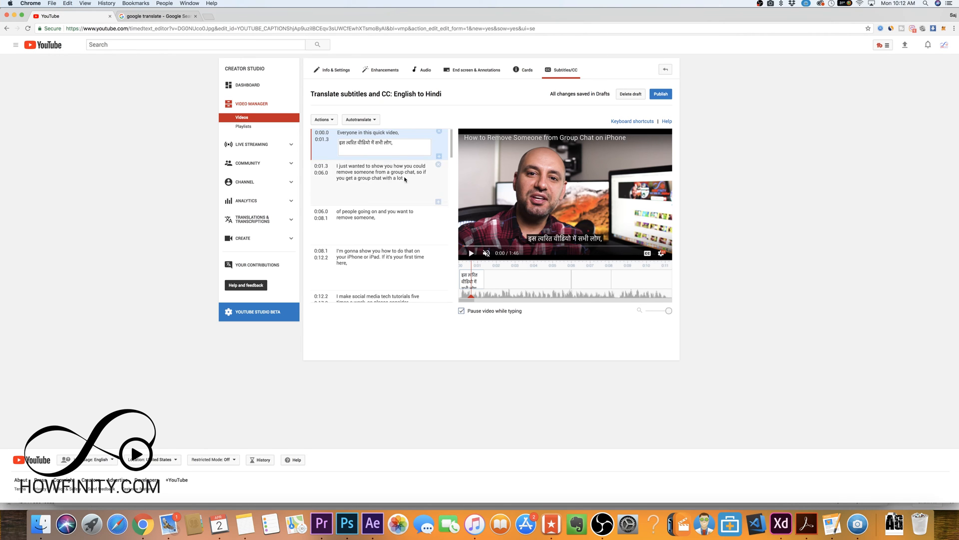
Translate the second caption line into Hindi and bring it back to the subtitle editor
left_click(379, 171)
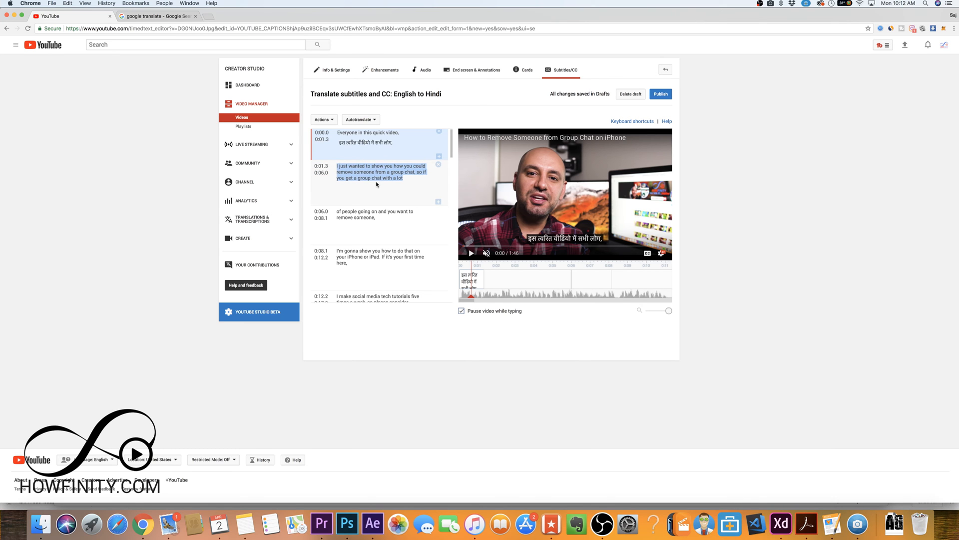
left_click(156, 16)
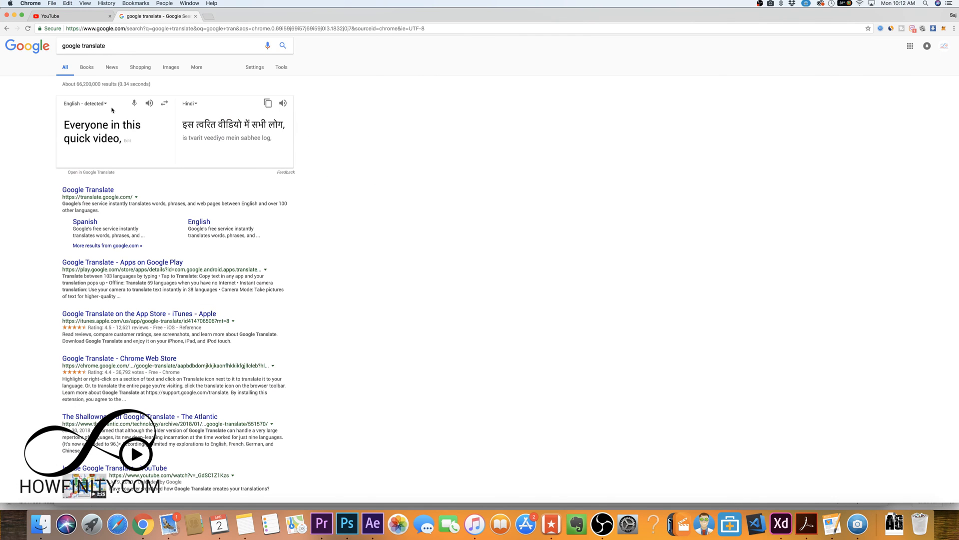
type("I just wanted to show you how you could remove someone from a group chat, so if you get a group chat with a lot")
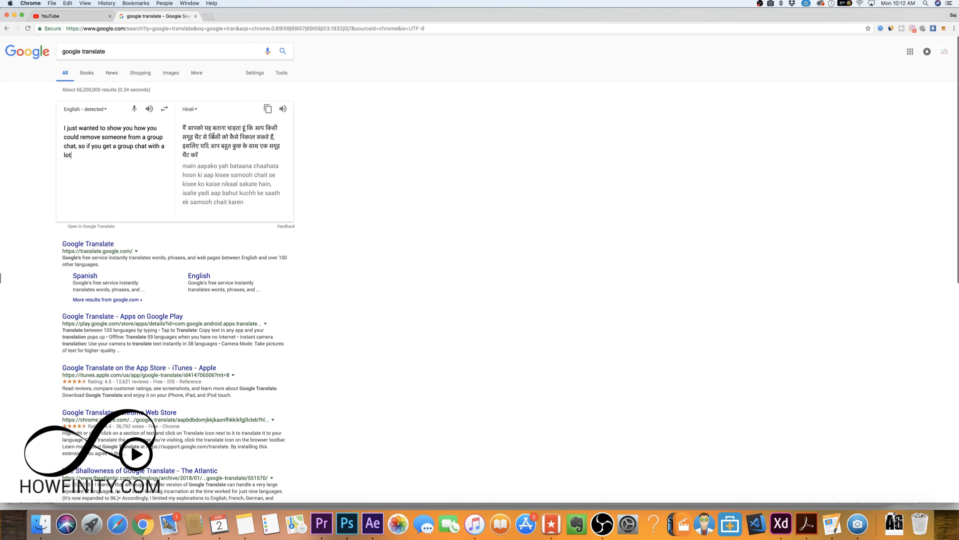
left_click(268, 106)
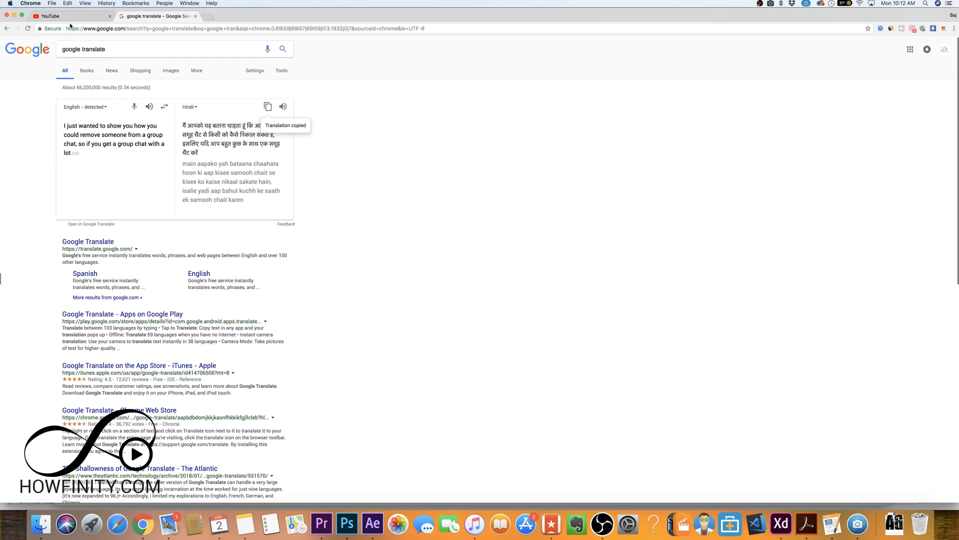
left_click(67, 16)
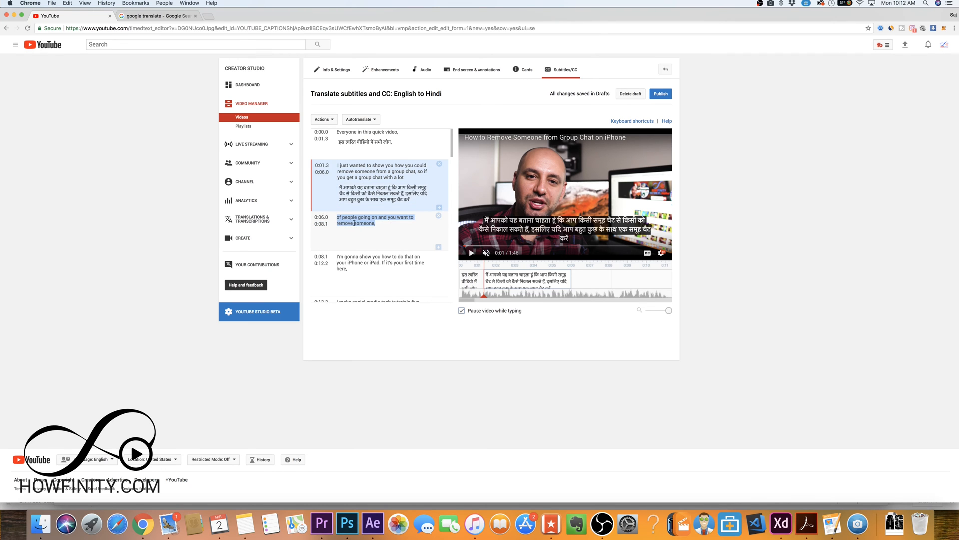
Enter the Hindi translation 'लोगों के चलते हैं और आप किसी को हटाना चाहते हैं,' for the third line
left_click(155, 16)
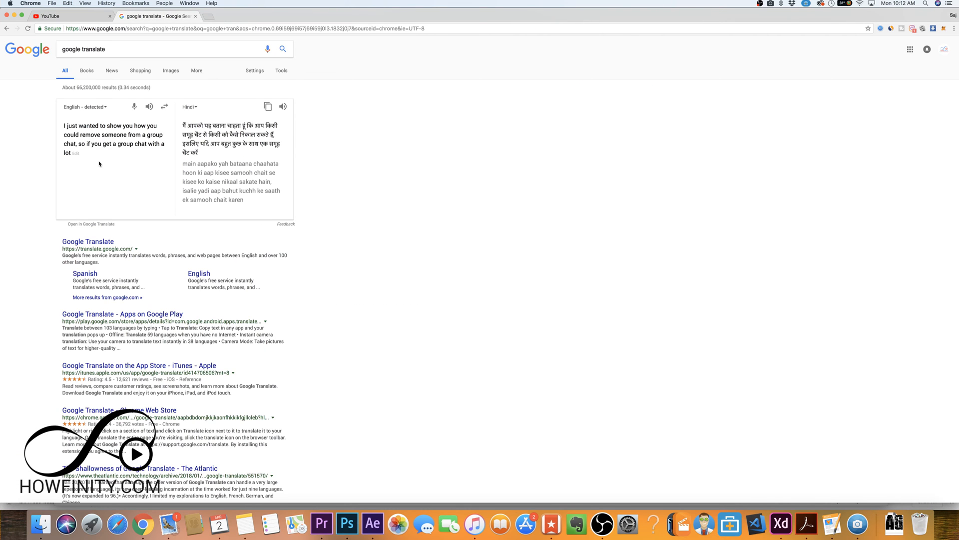
left_click_drag(65, 126, 165, 152)
type("of people going on and you want to remove someone,")
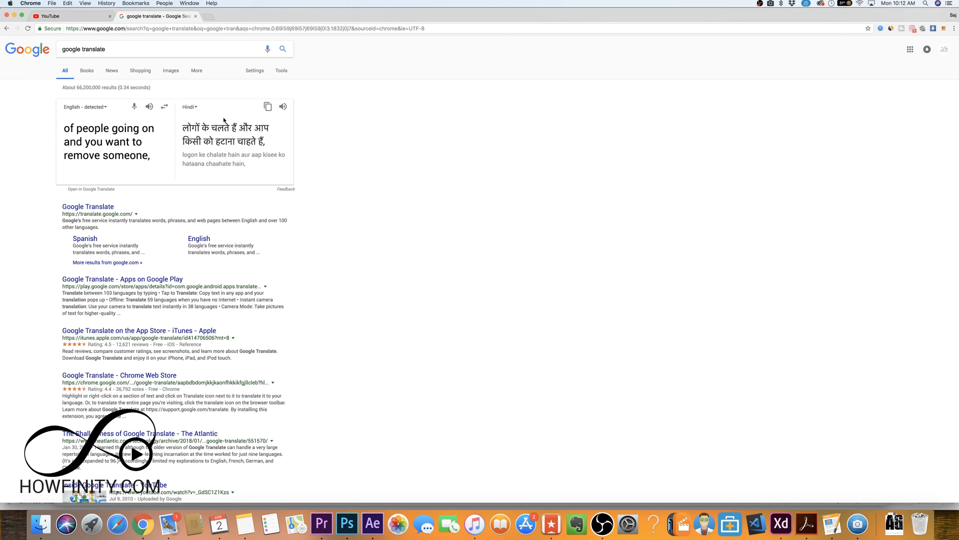
left_click(268, 106)
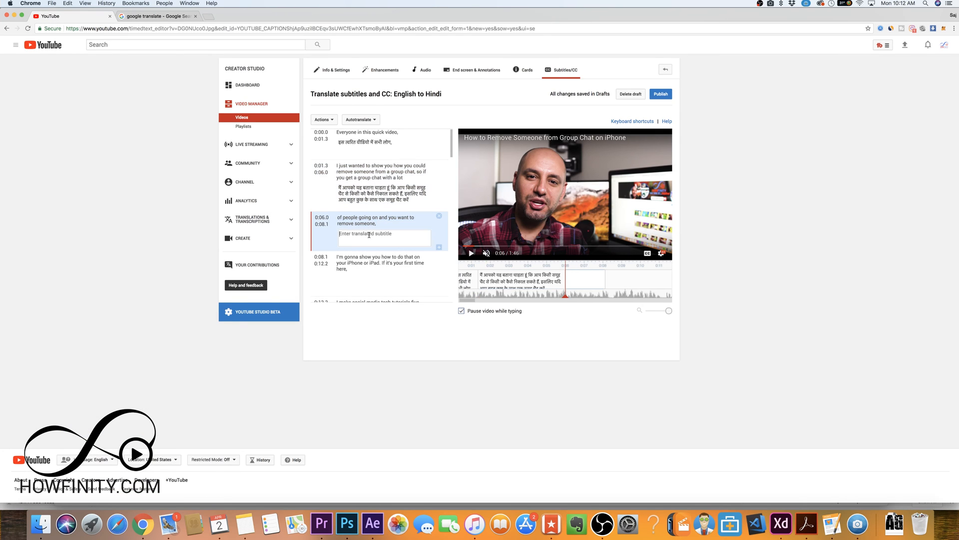
type("लोगों के चलते हैं और आप किसी को हटाना चाहते हैं,")
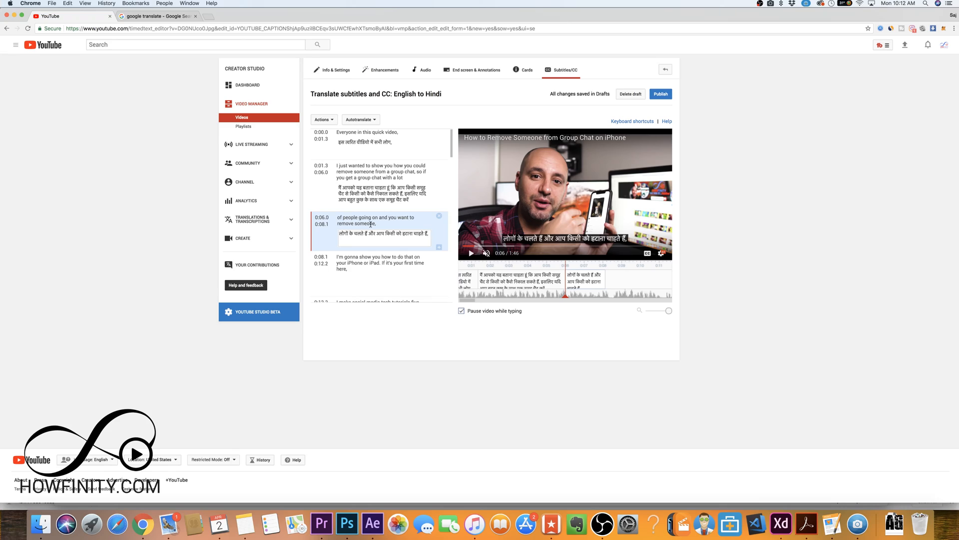
scroll("down", 3)
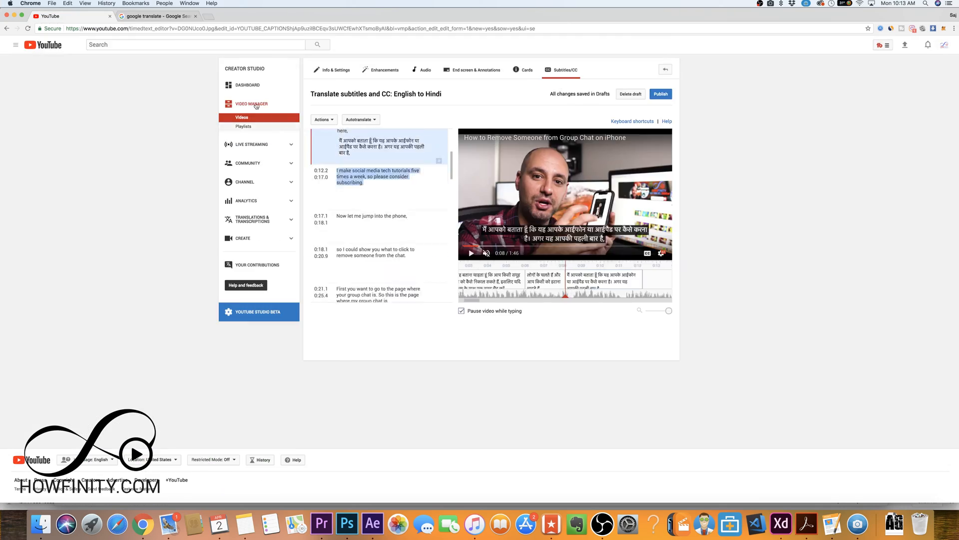
Move between Google Translate and the subtitle editor to finish the remaining Hindi lines
left_click(158, 16)
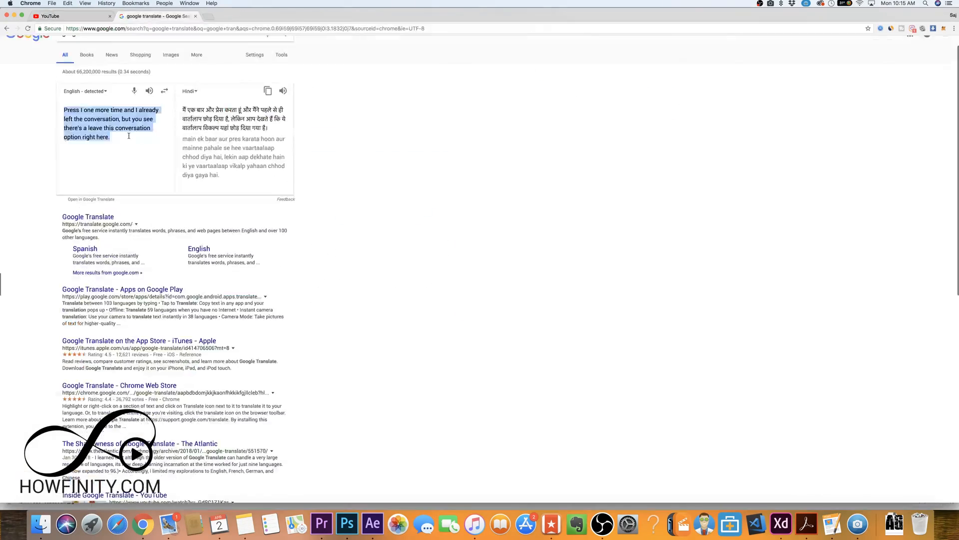
left_click(49, 16)
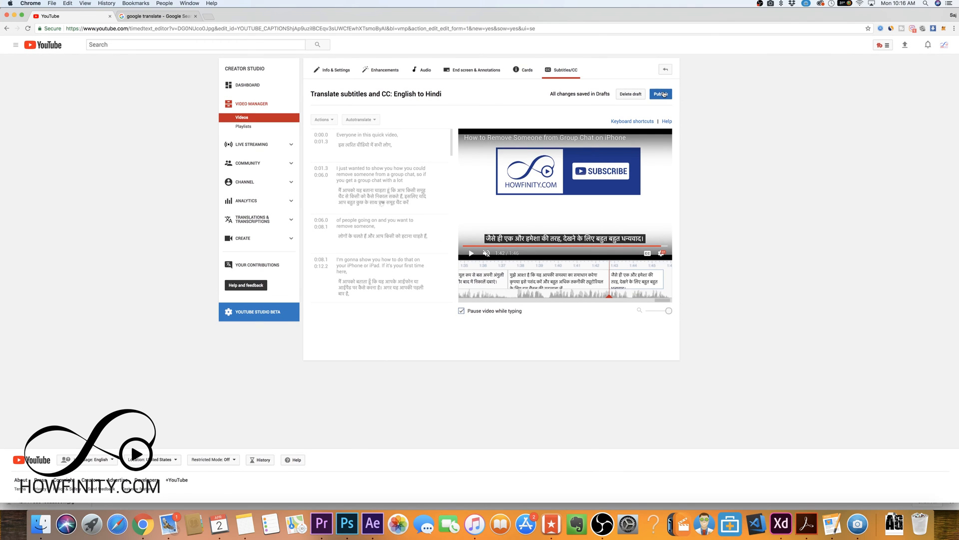
Publish the Hindi subtitle track, then open and close the 'Add new subtitles or CC' list
left_click(660, 94)
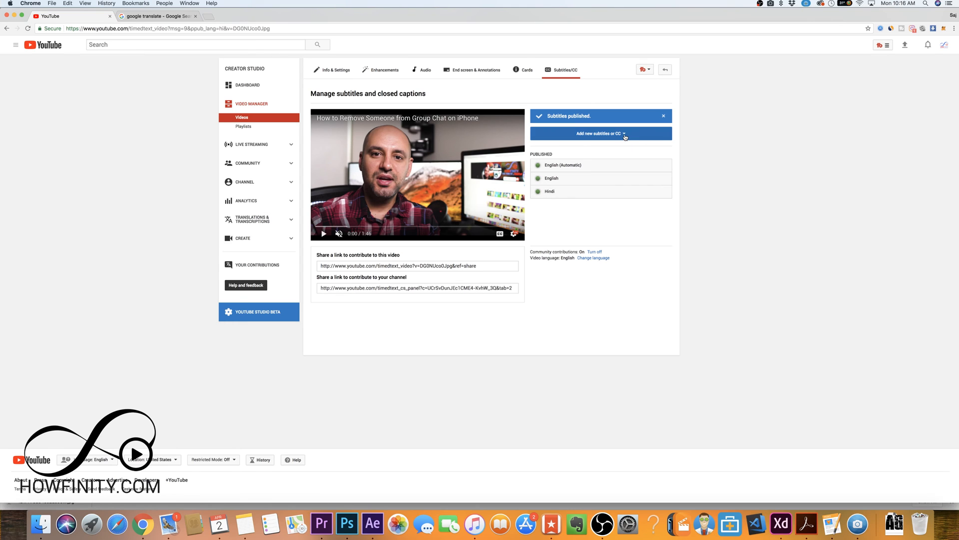
left_click(601, 134)
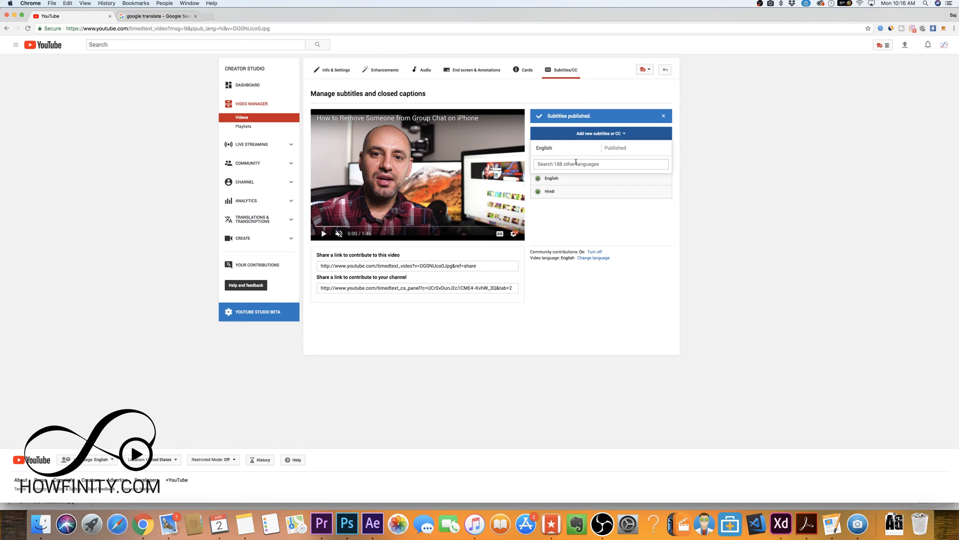
left_click(600, 163)
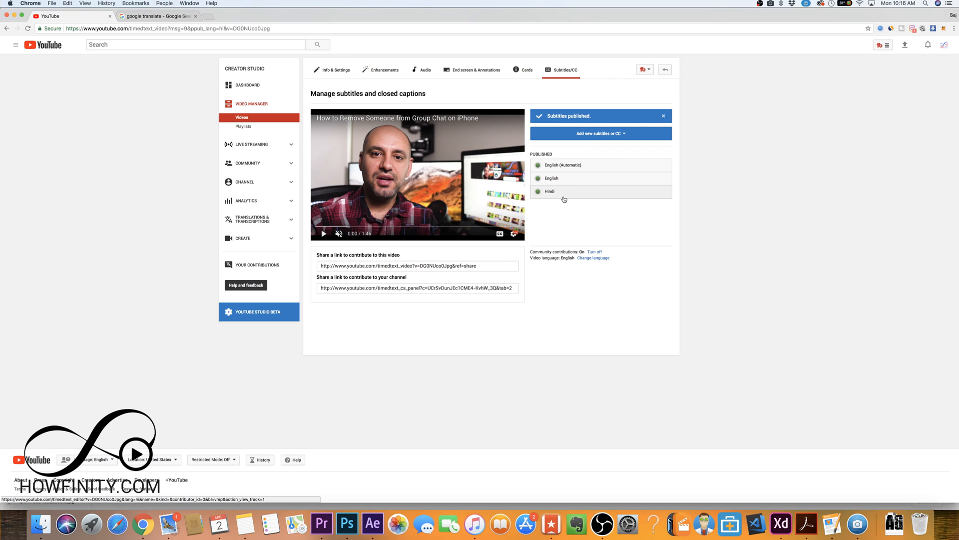
mouse_move(547, 237)
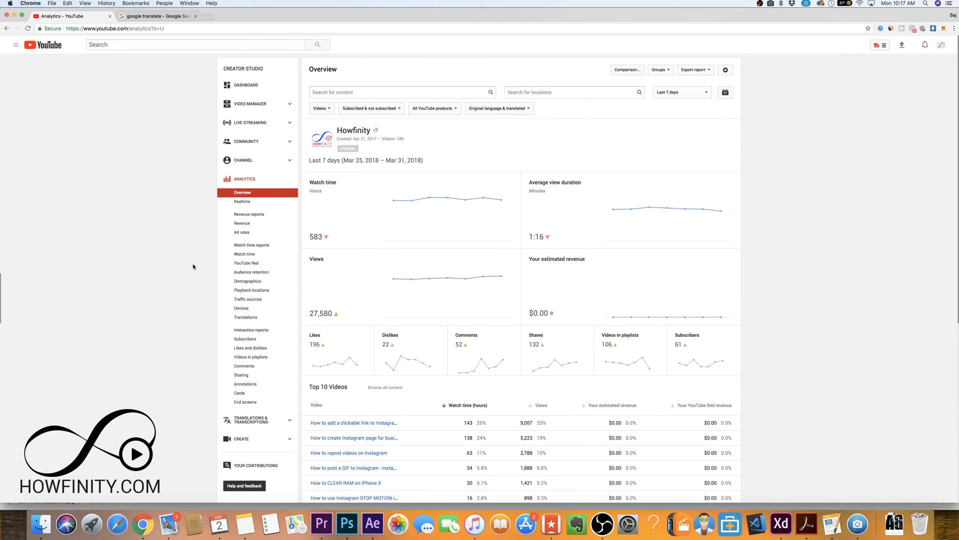
Scroll the Analytics overview down to Top geographies, led by United States and India
scroll("down", 3)
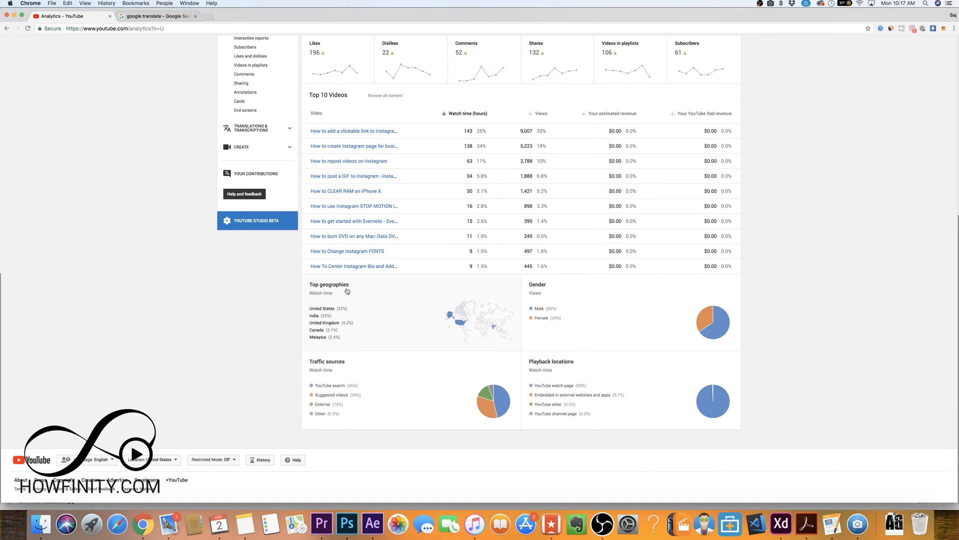
scroll("down", 3)
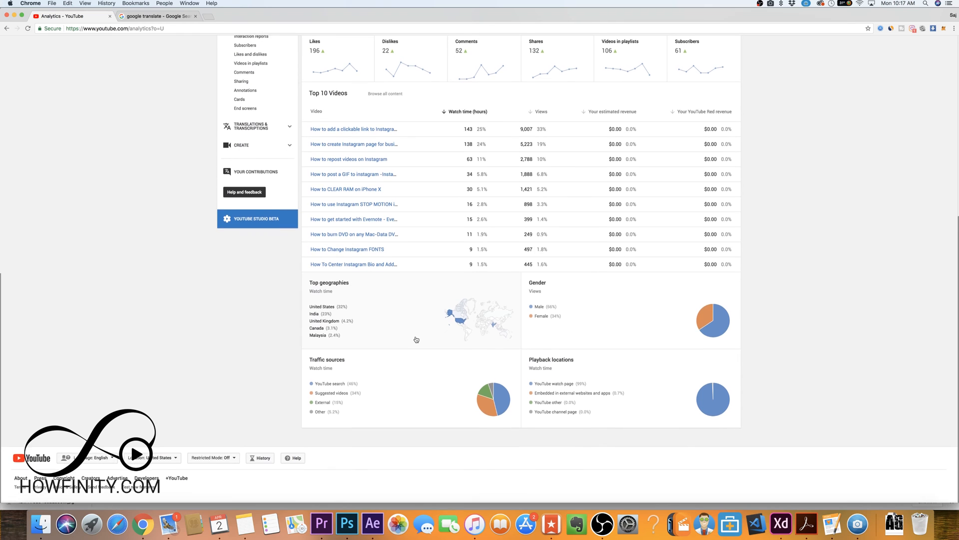
scroll("down", 3)
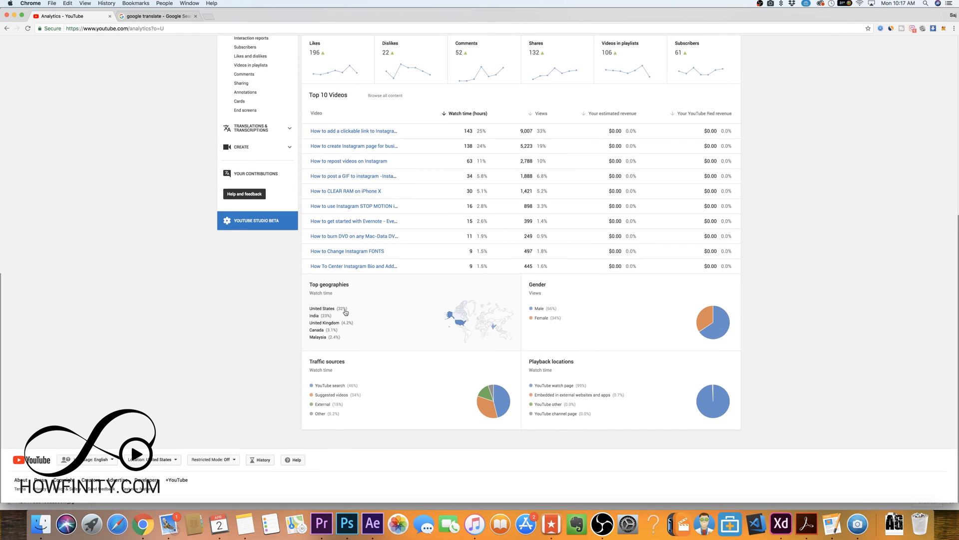
mouse_move(316, 320)
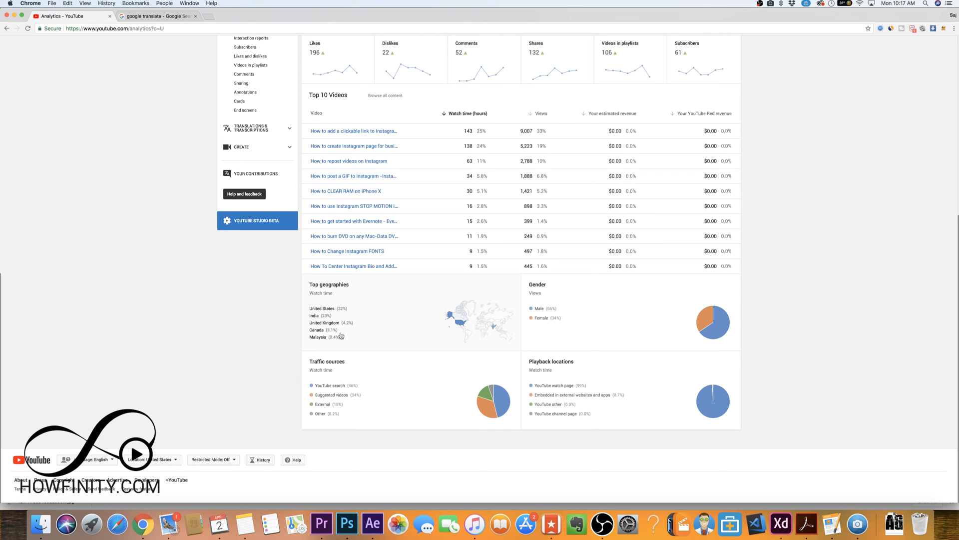
mouse_move(324, 338)
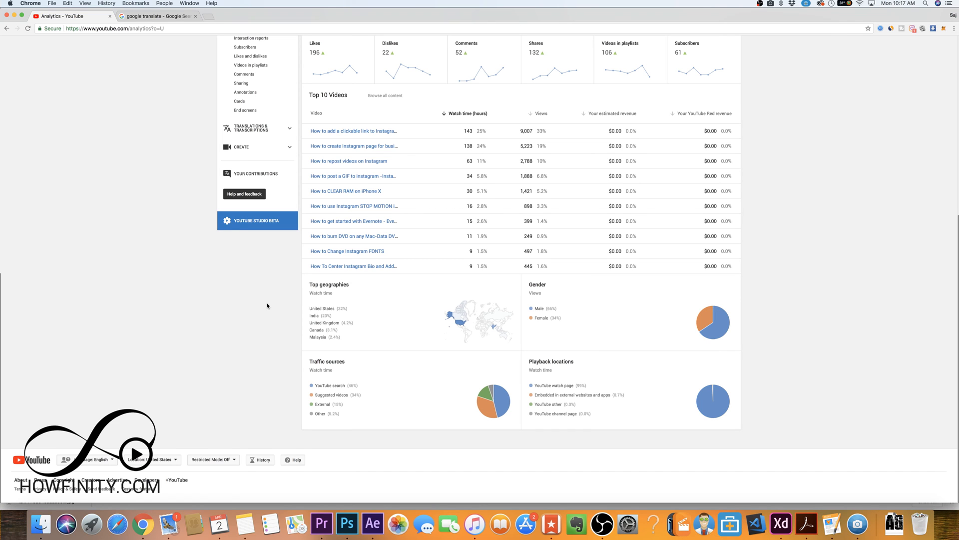
mouse_move(298, 318)
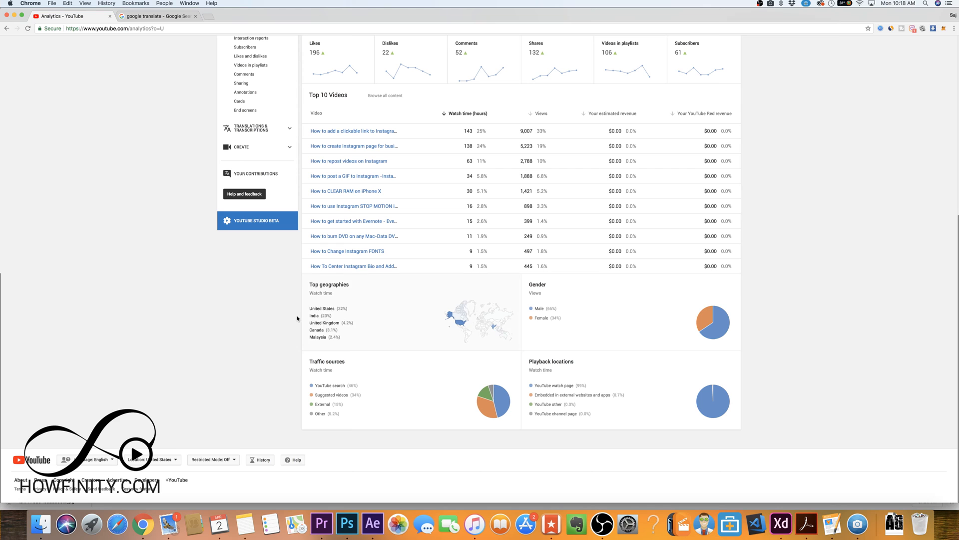
mouse_move(273, 306)
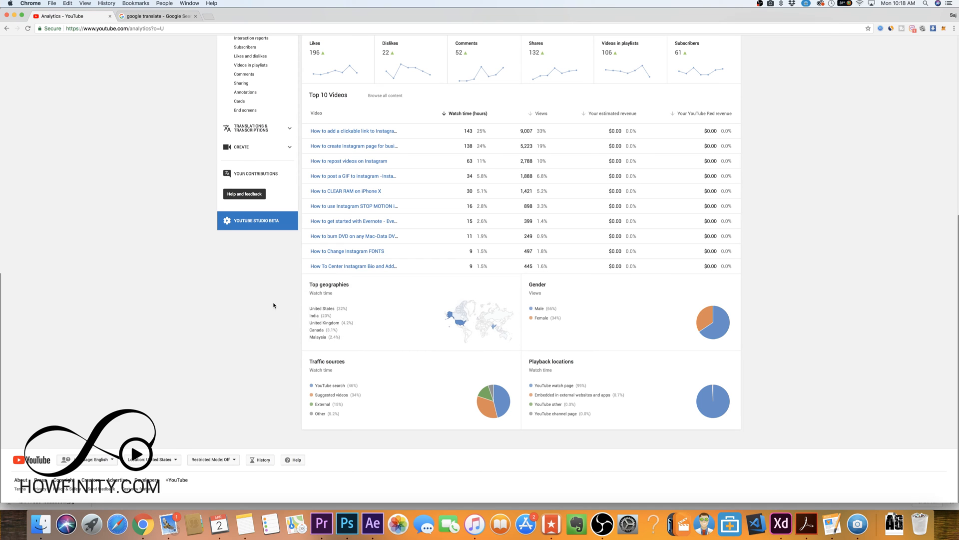
mouse_move(273, 305)
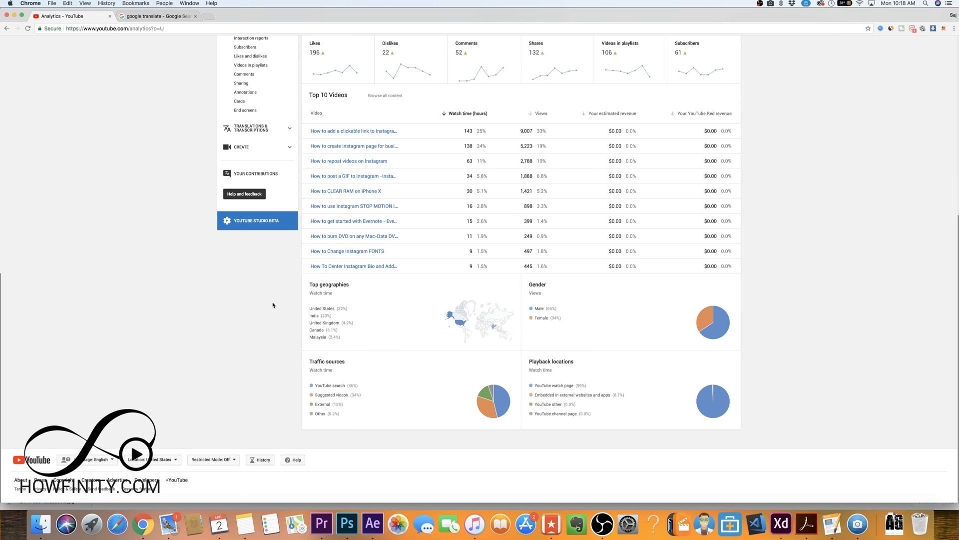
mouse_move(294, 314)
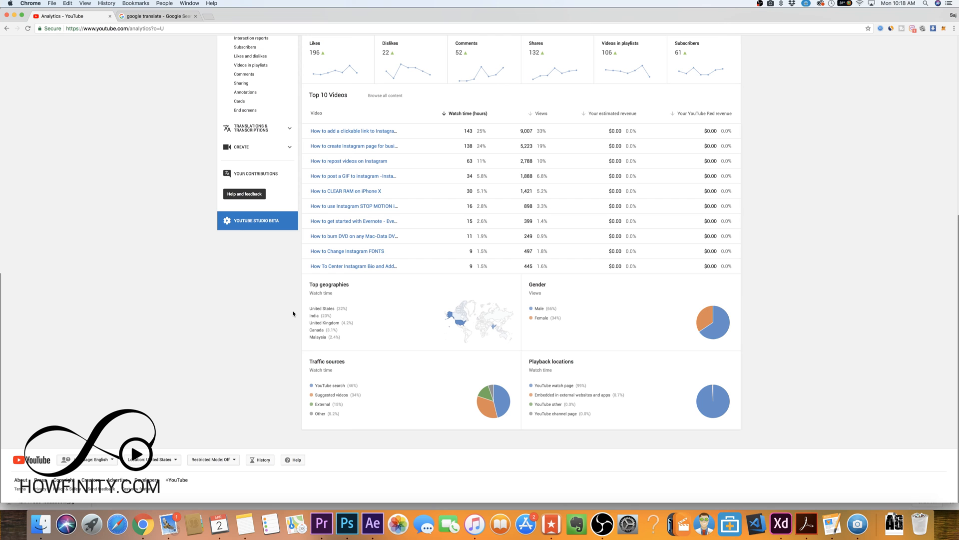